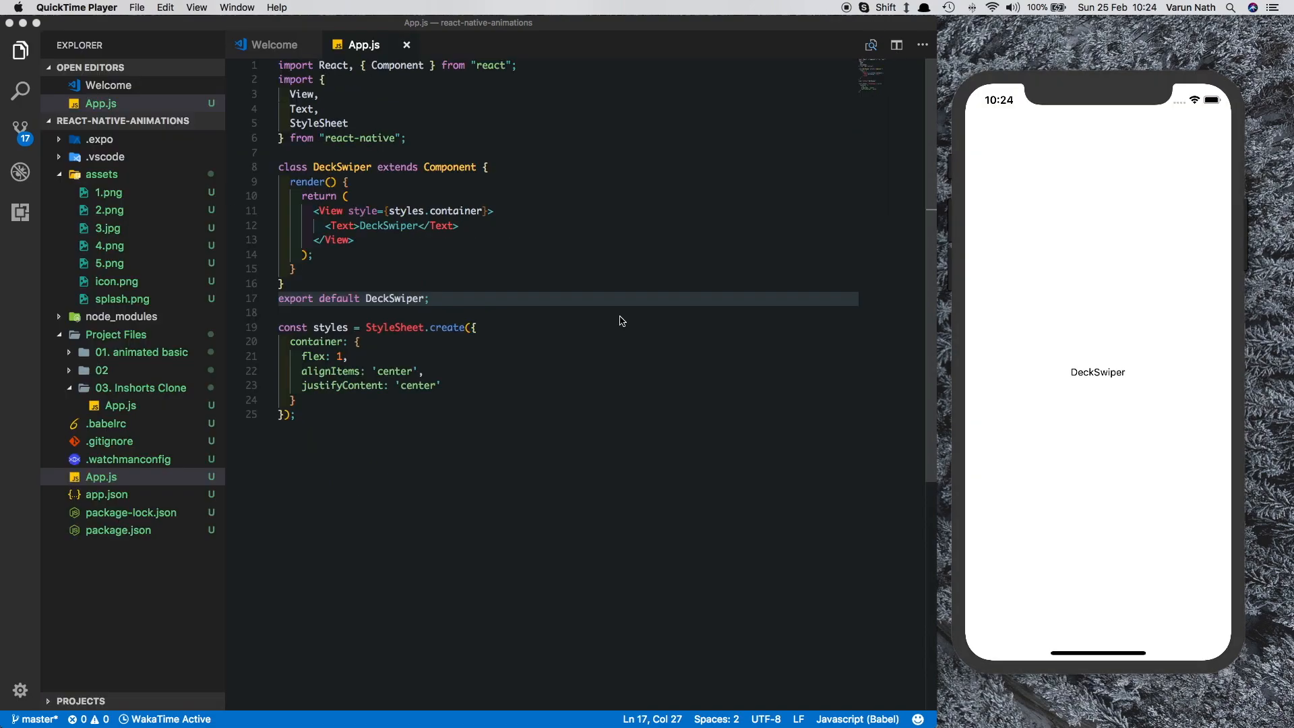
mouse_move(463, 218)
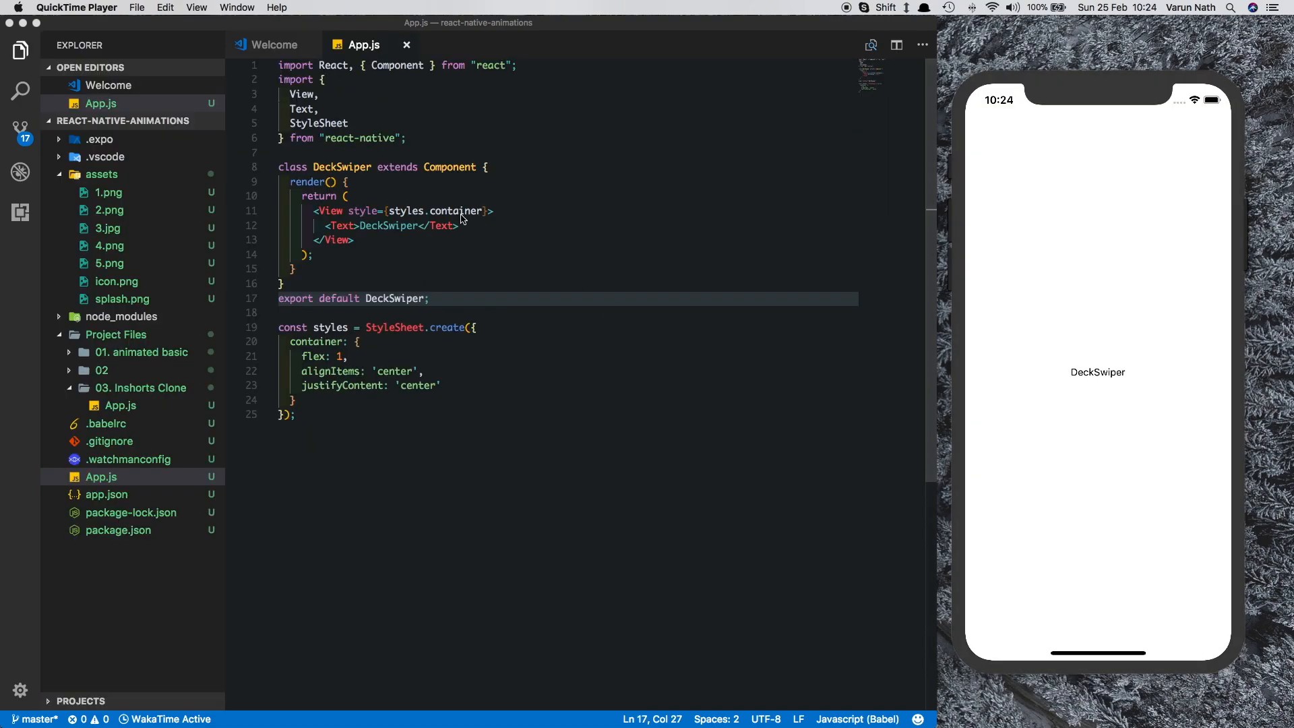
Select the DeckSwiper class name to insert the ARTICLES array of five image assets above it
double_click(341, 167)
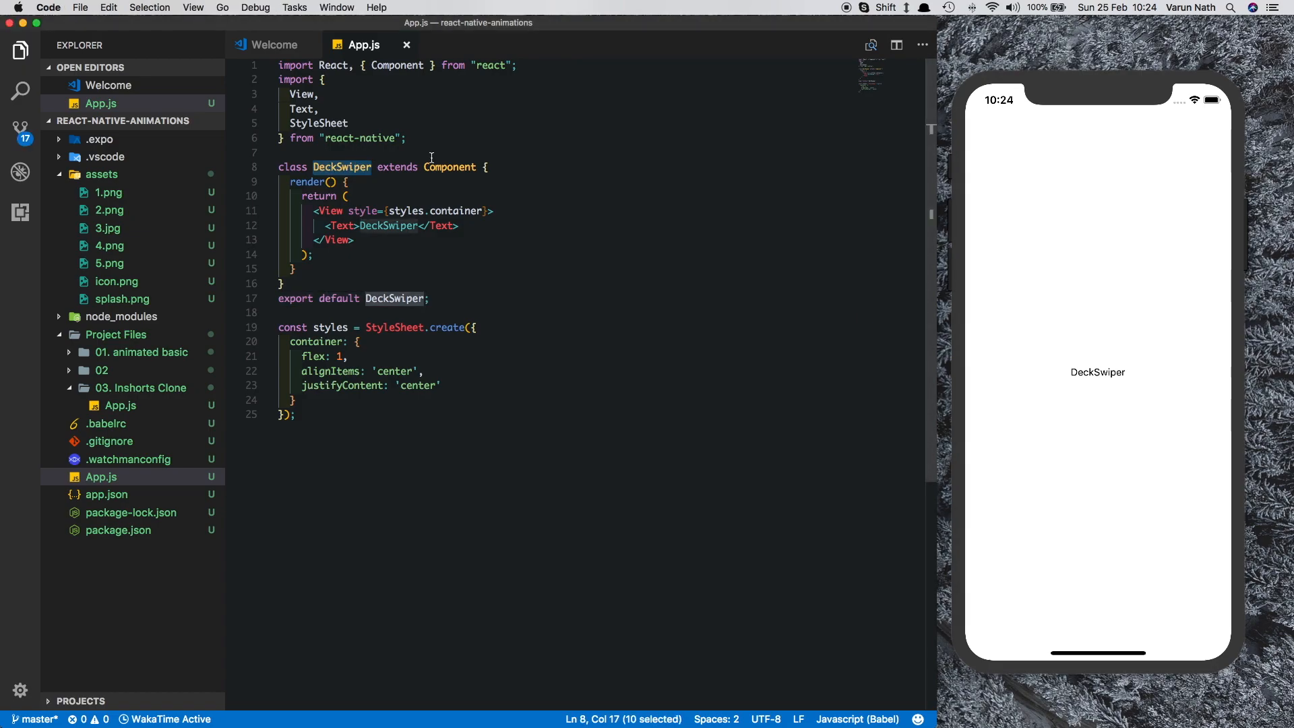
mouse_move(1170, 90)
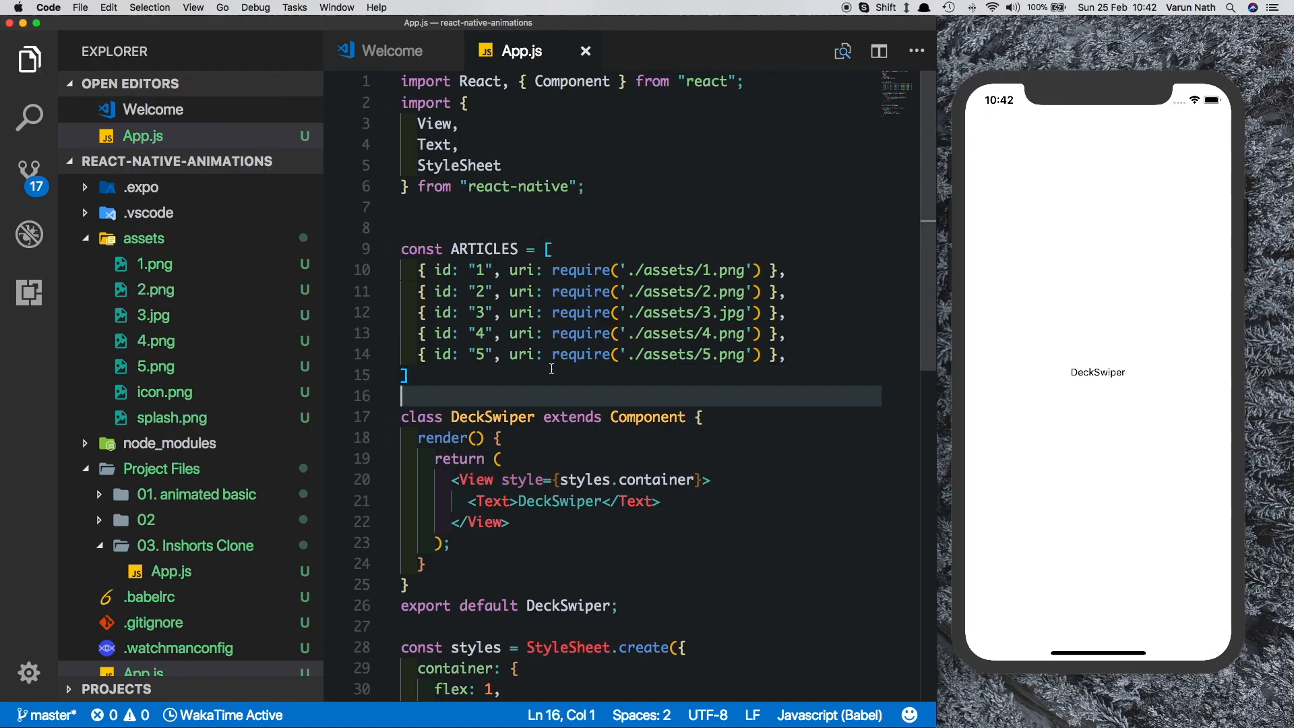
Give the root View style {{flex:1}} and replace the DeckSwiper Text with {this.renderArticles()}
scroll(down, 3)
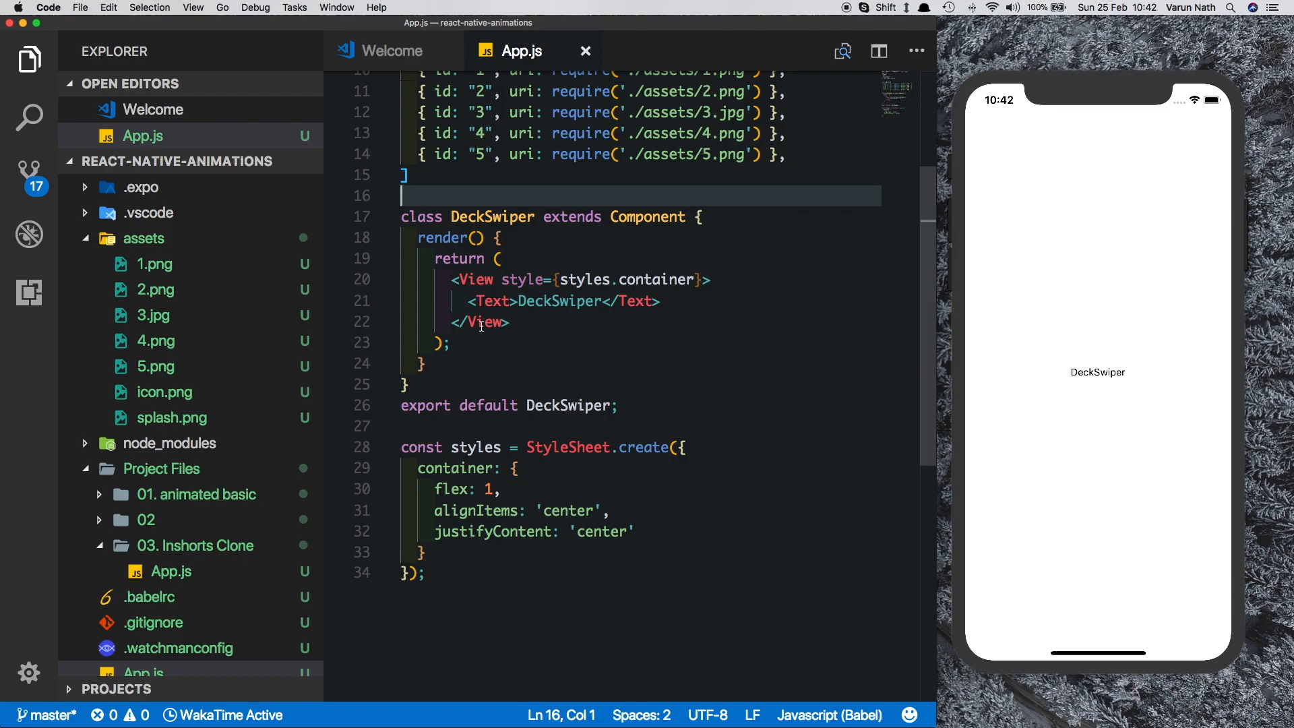
drag(463, 279, 511, 323)
text(<View styl>)
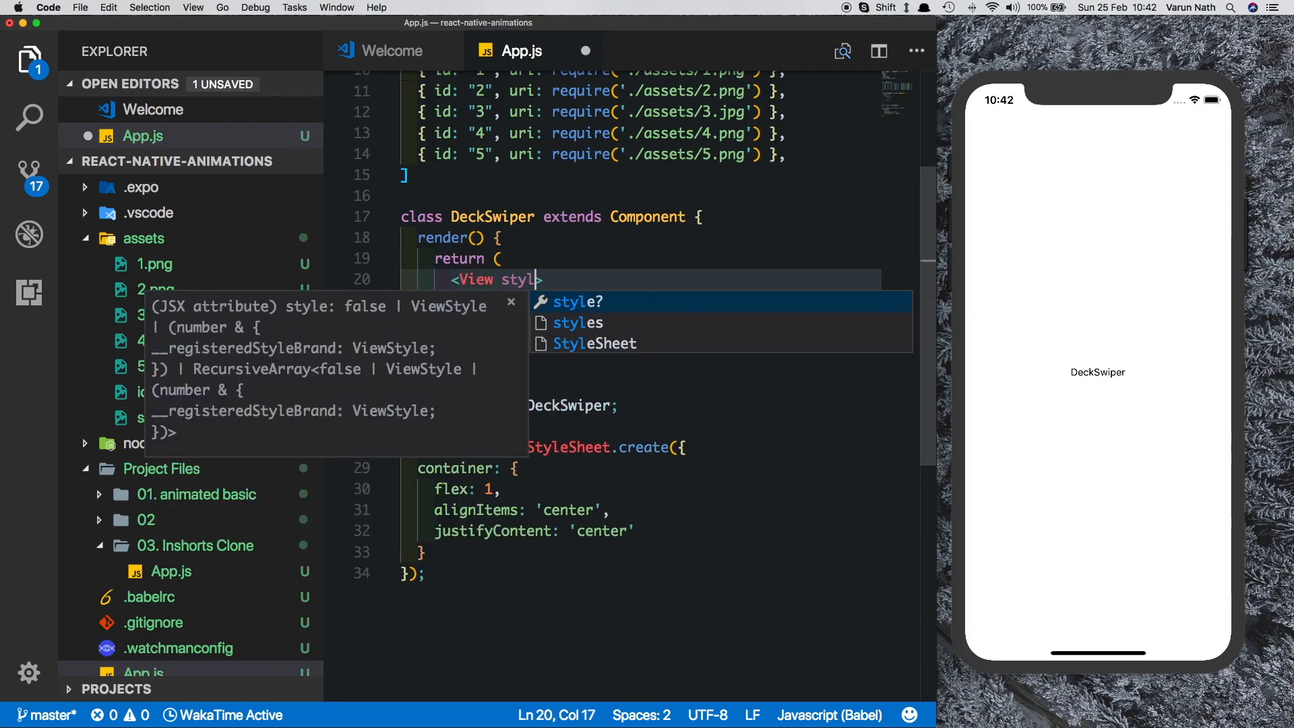
text(={{)
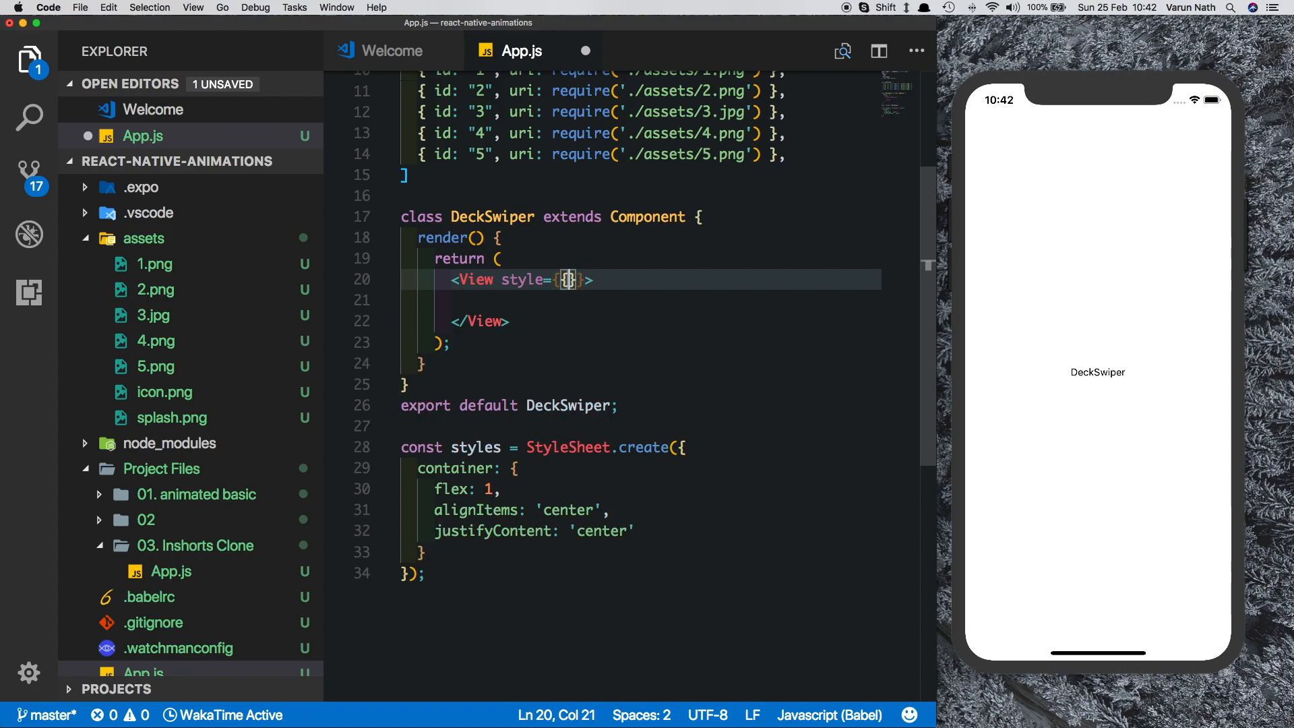
text(flex:1)
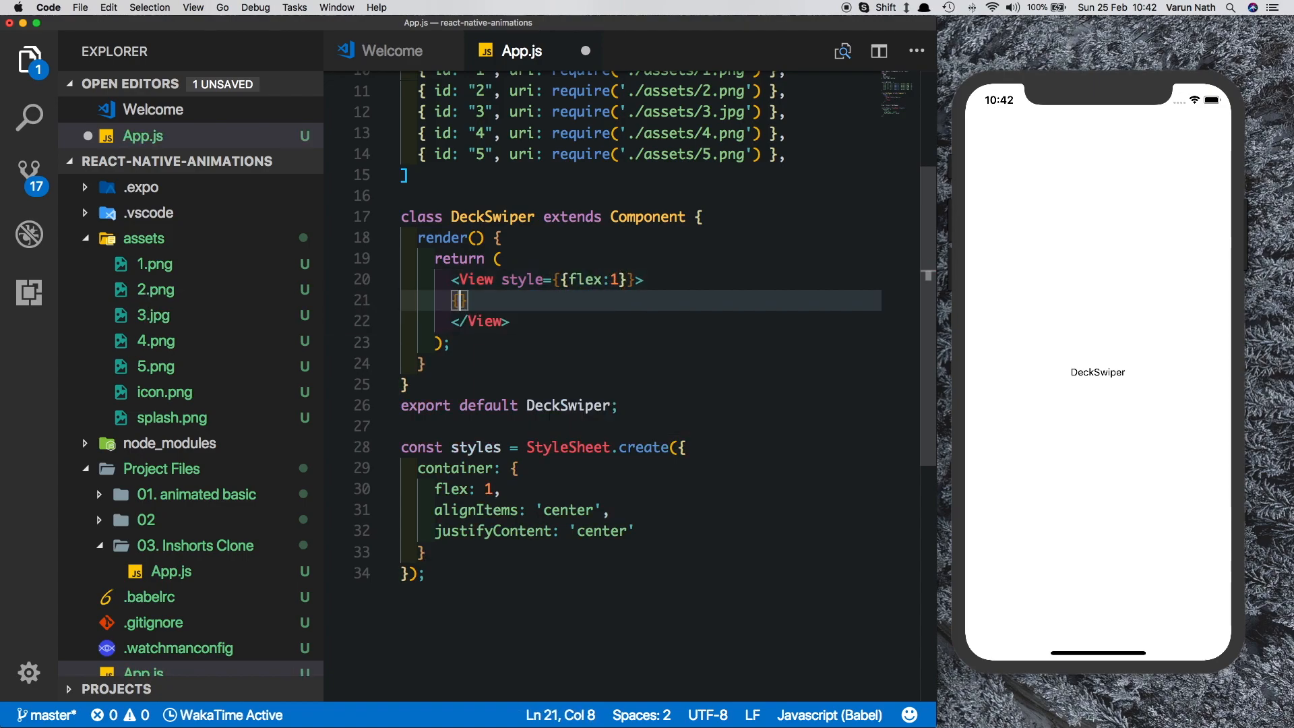
text(this.renderArticles()
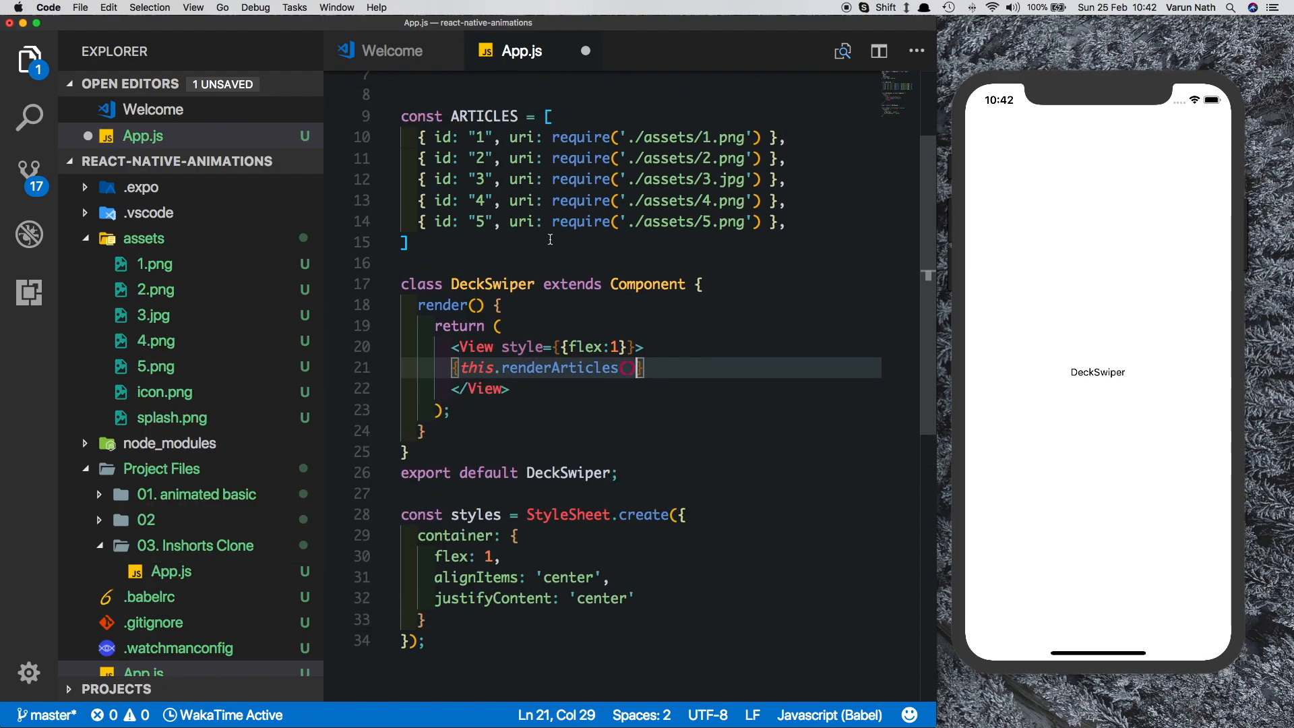
text(renderArticles =)
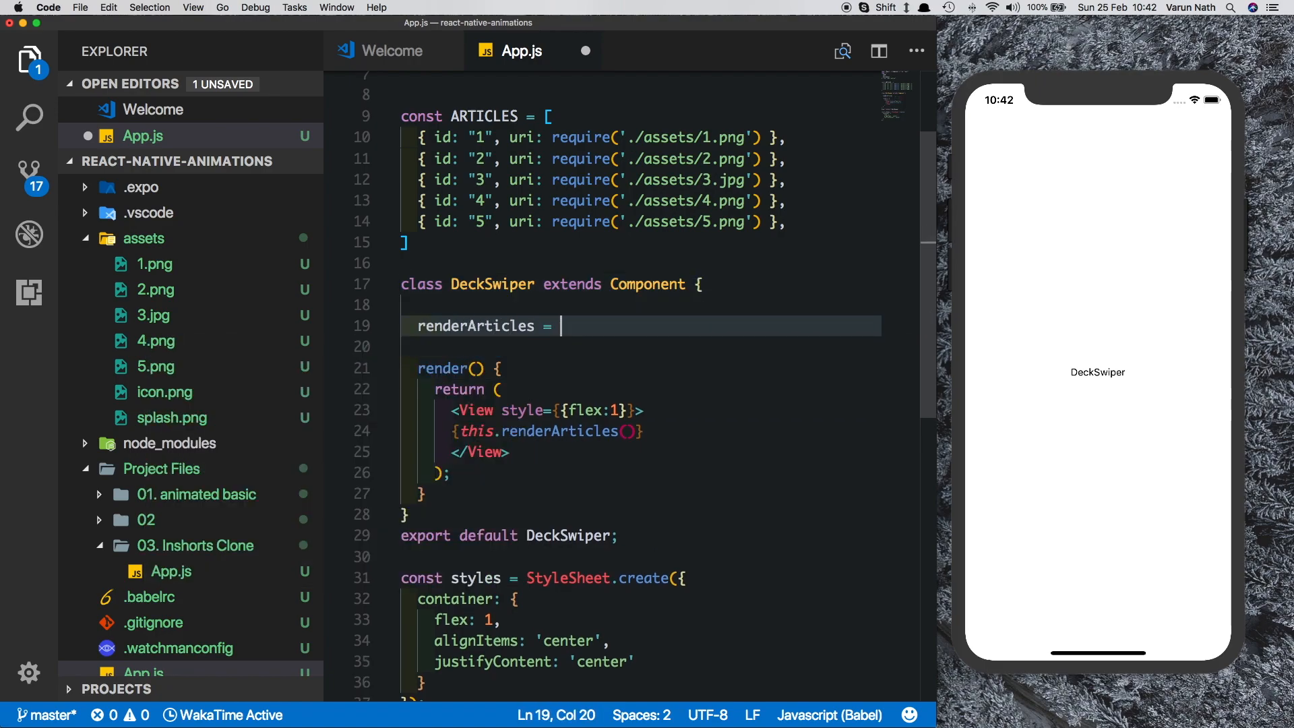
Define renderArticles returning ARTICLES.map((item,i) => ...) whose callback returns a View element
text(() =>{)
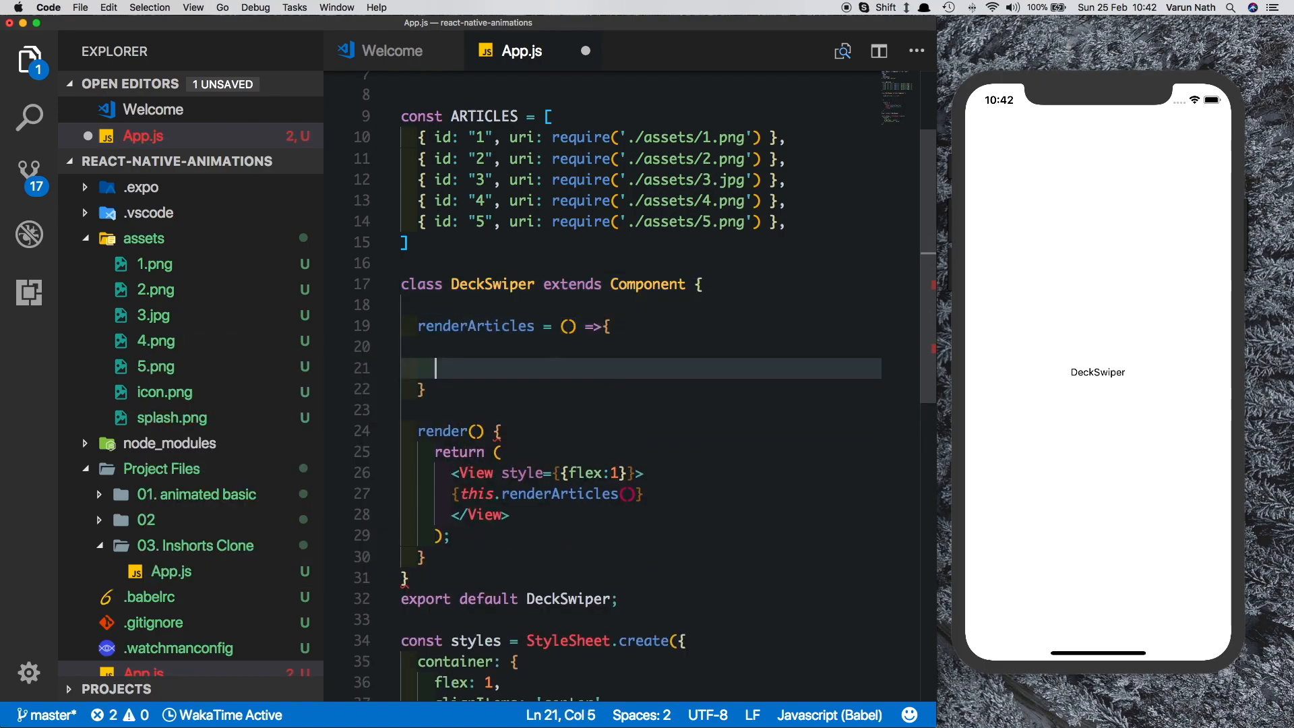
text(ARTICLES.map()
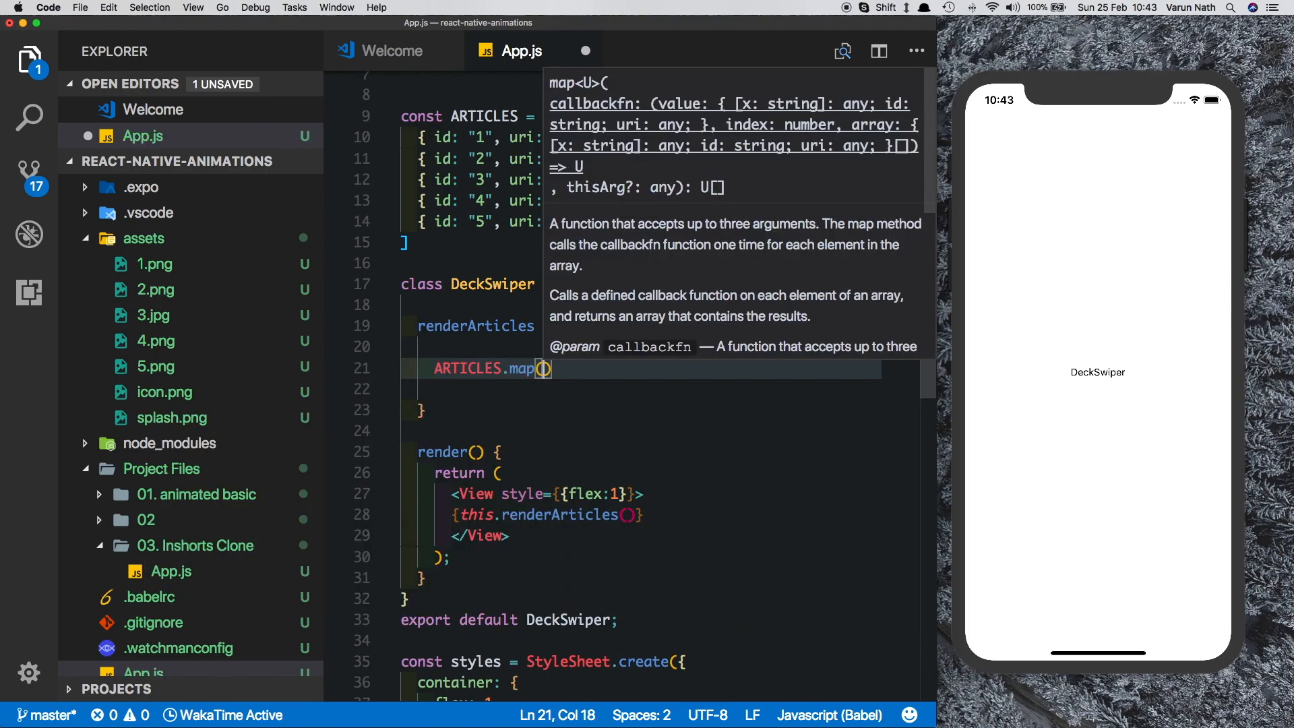
text(item.)
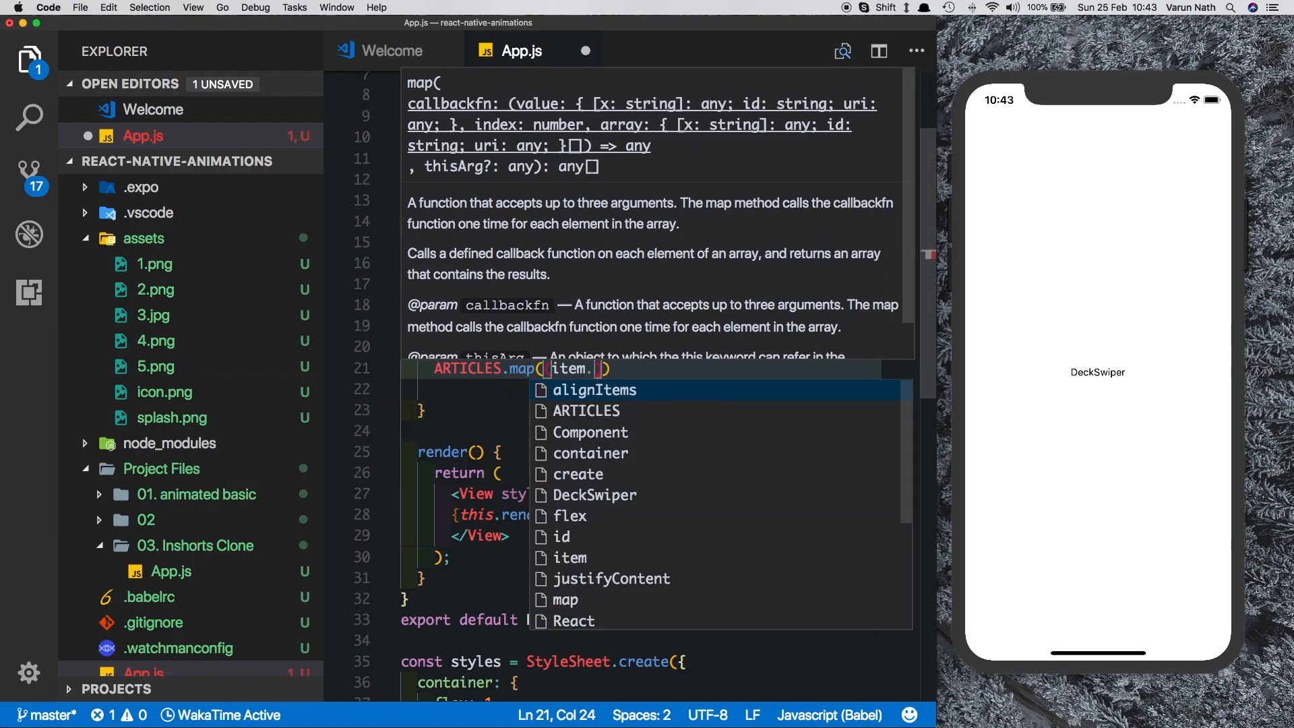
text(,i)
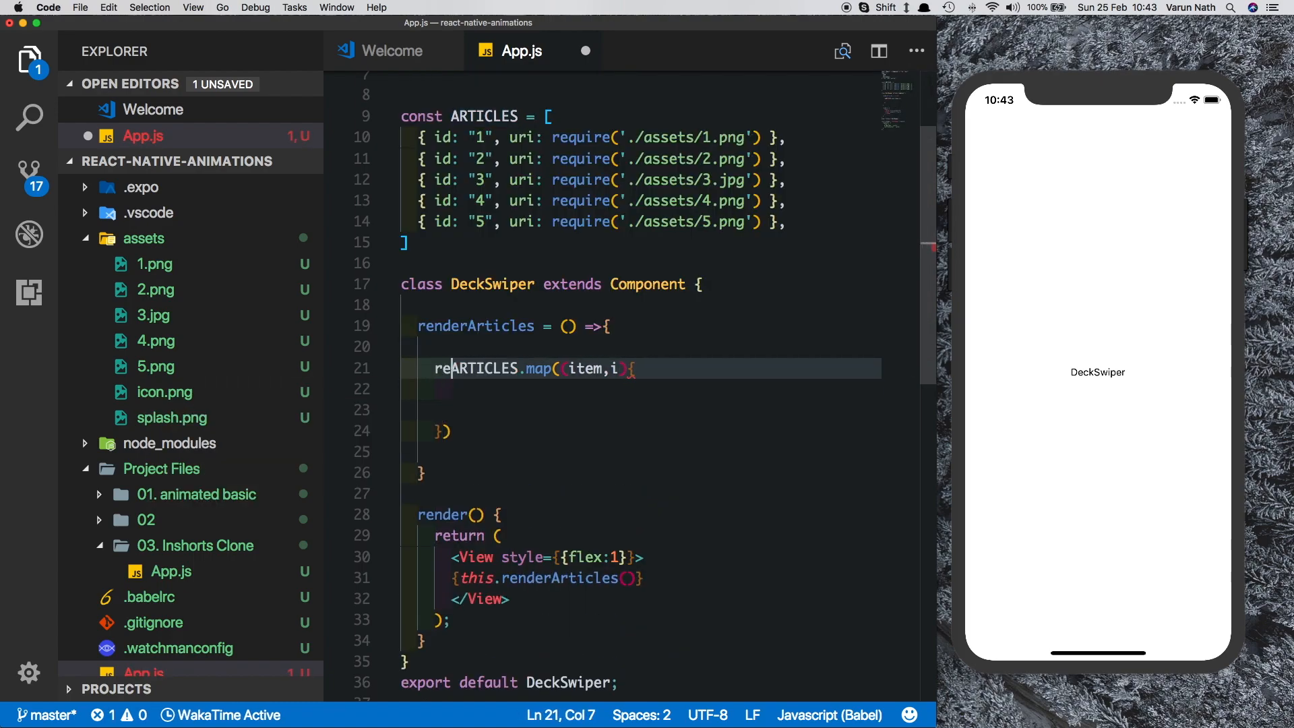
text(turn)
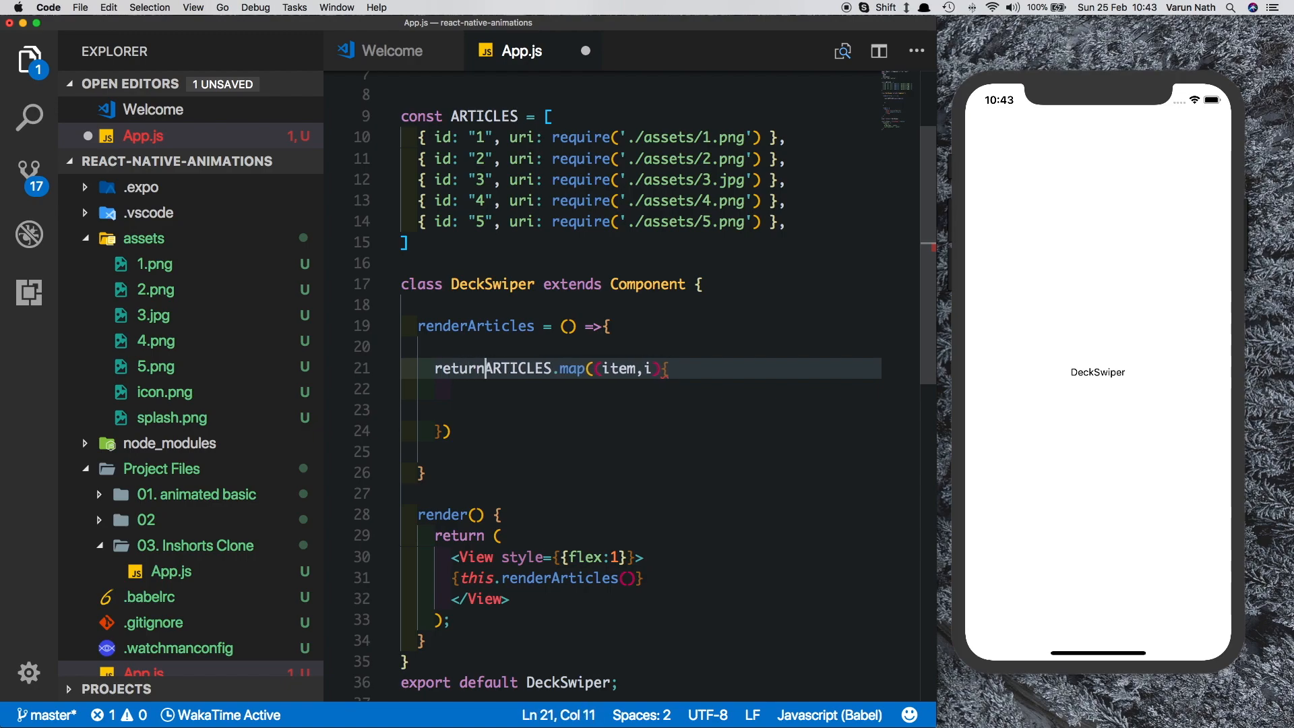
text(re)
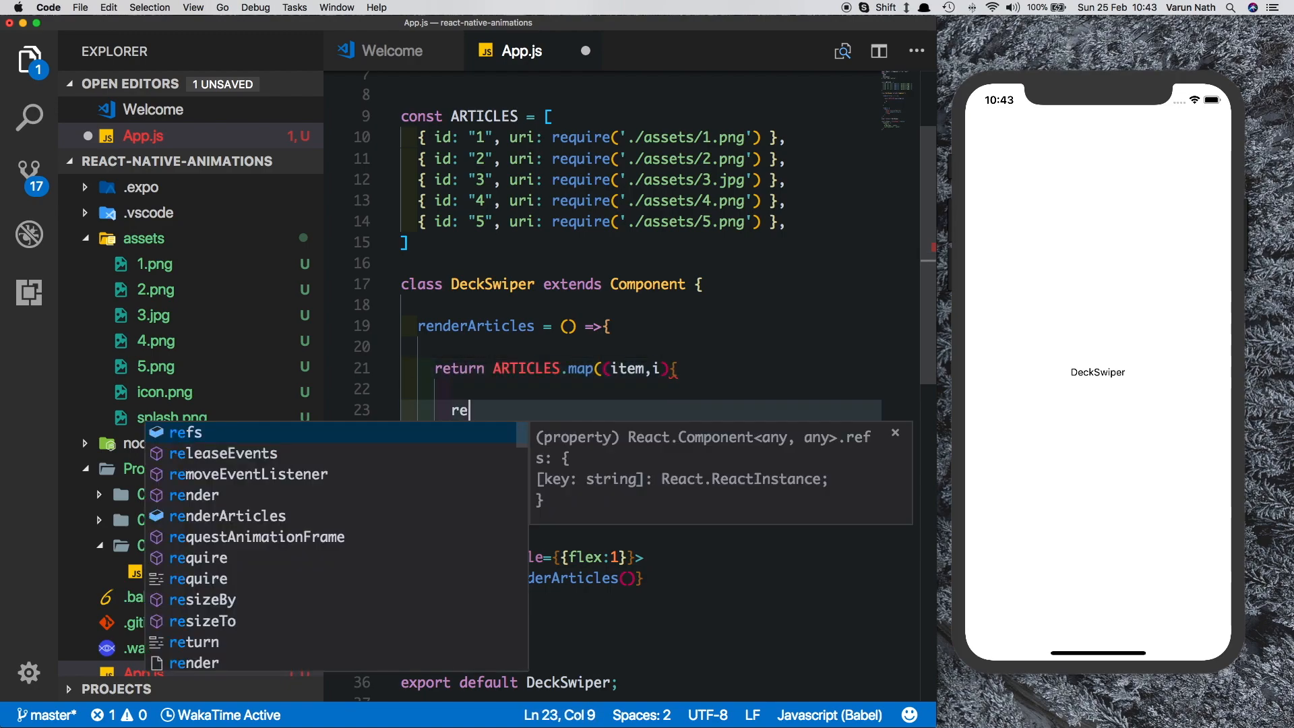
text(<V)
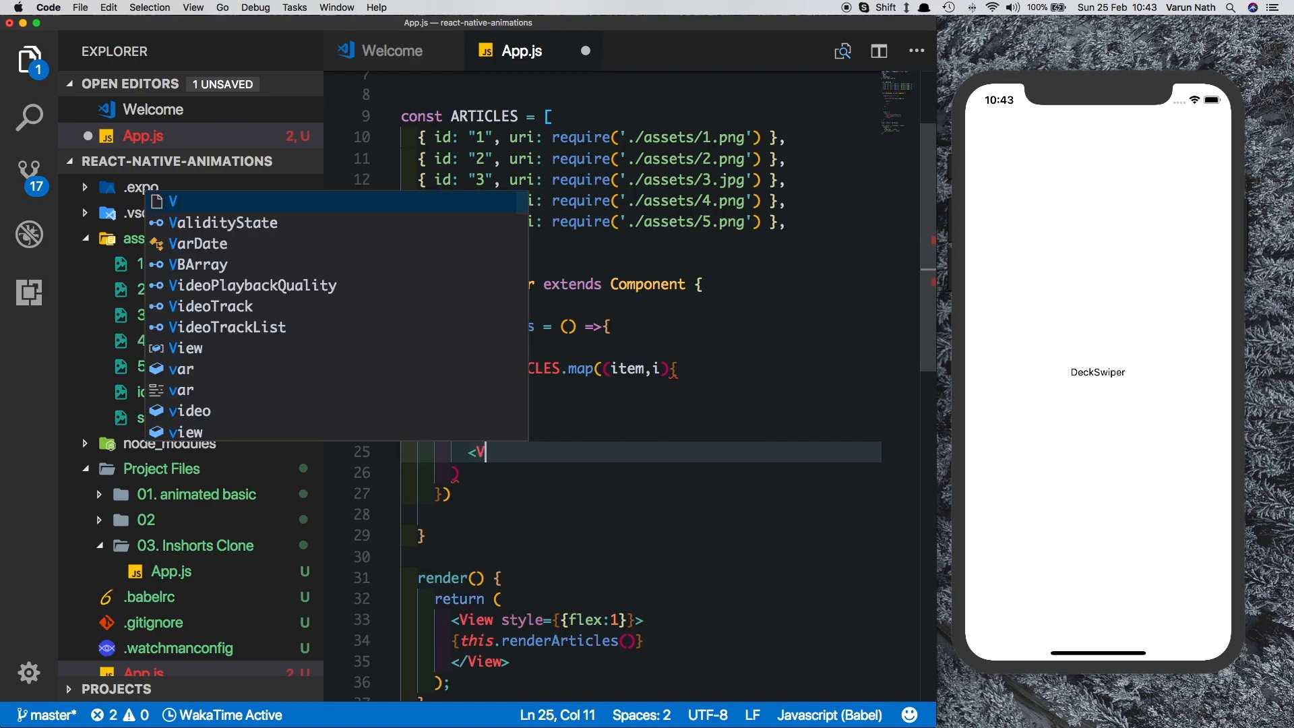
key(Tab)
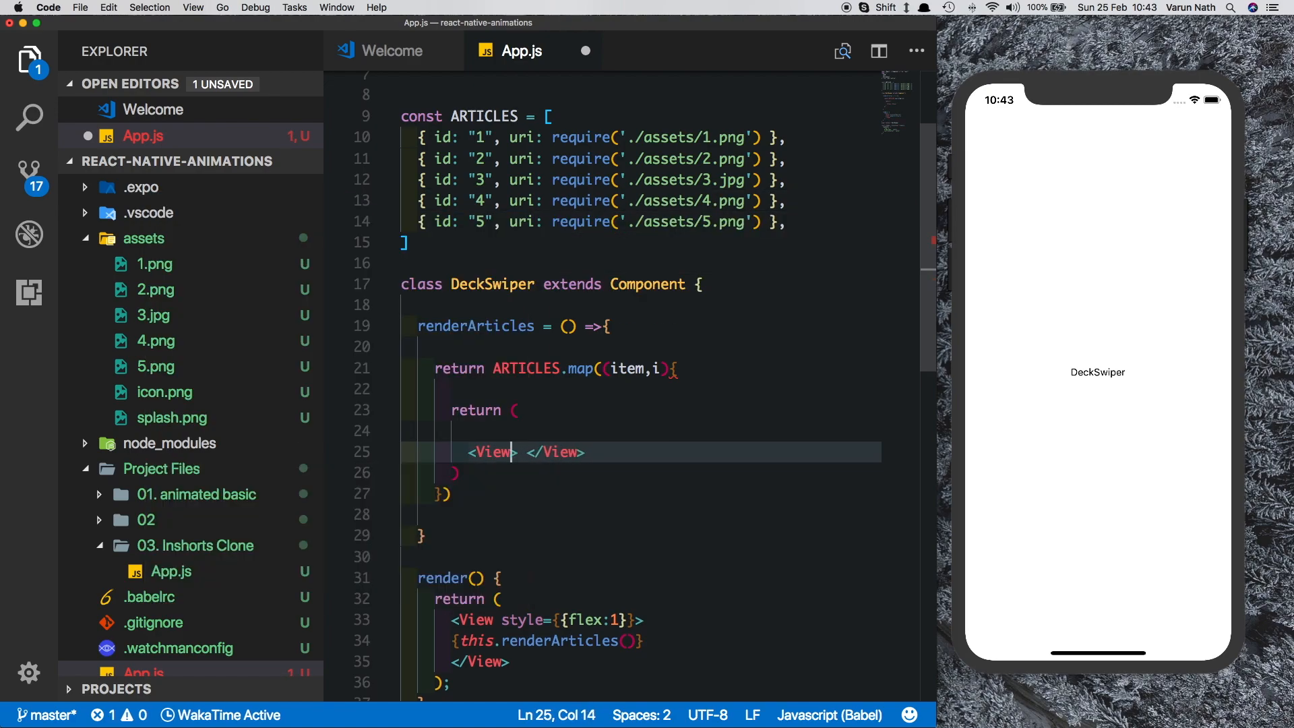
Nest a flex 2 View and a flex 3 View holding an empty Text inside the flex 1 article View
text(style={{flex:1)
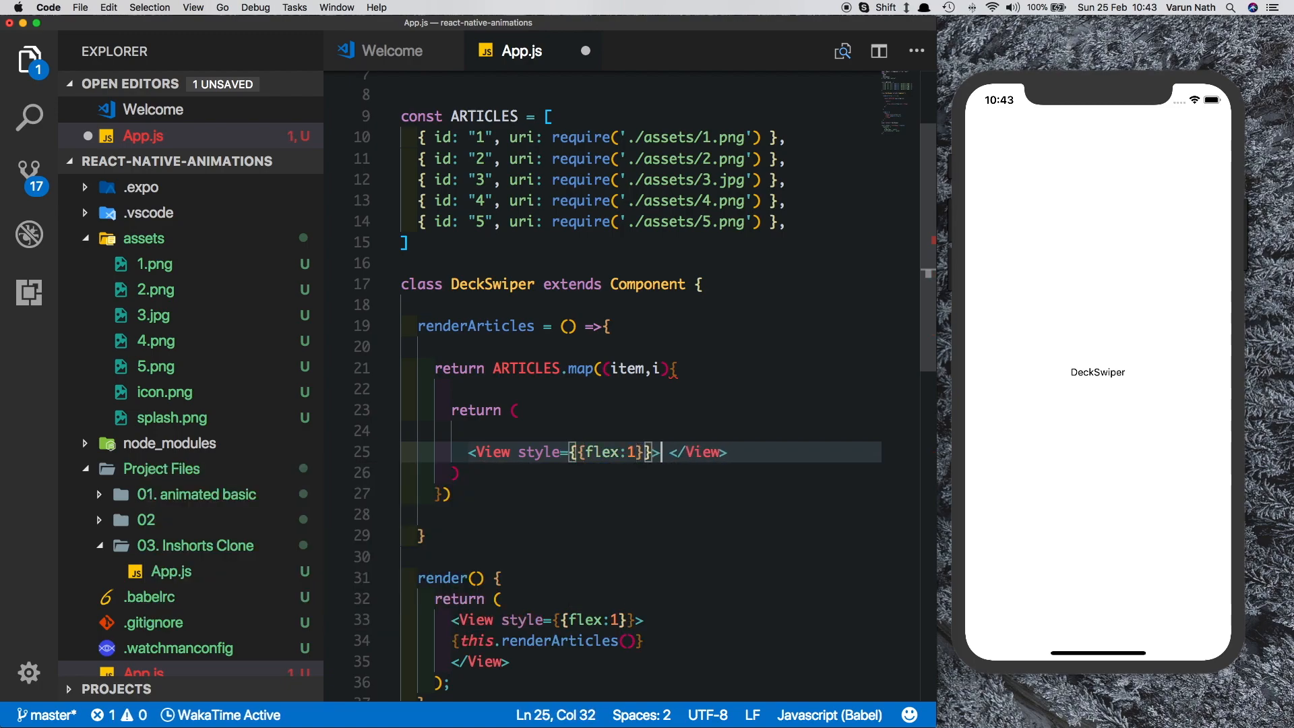
text(<View style=></View>)
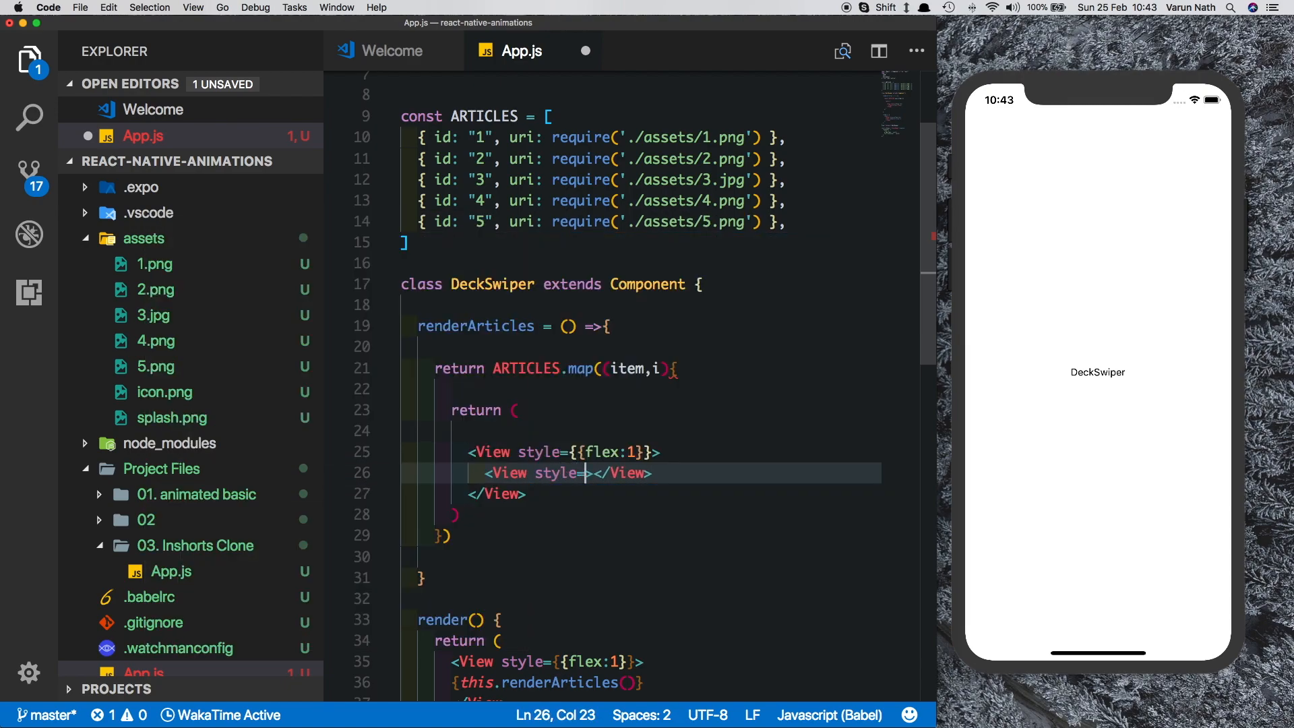
text({flex:2}})
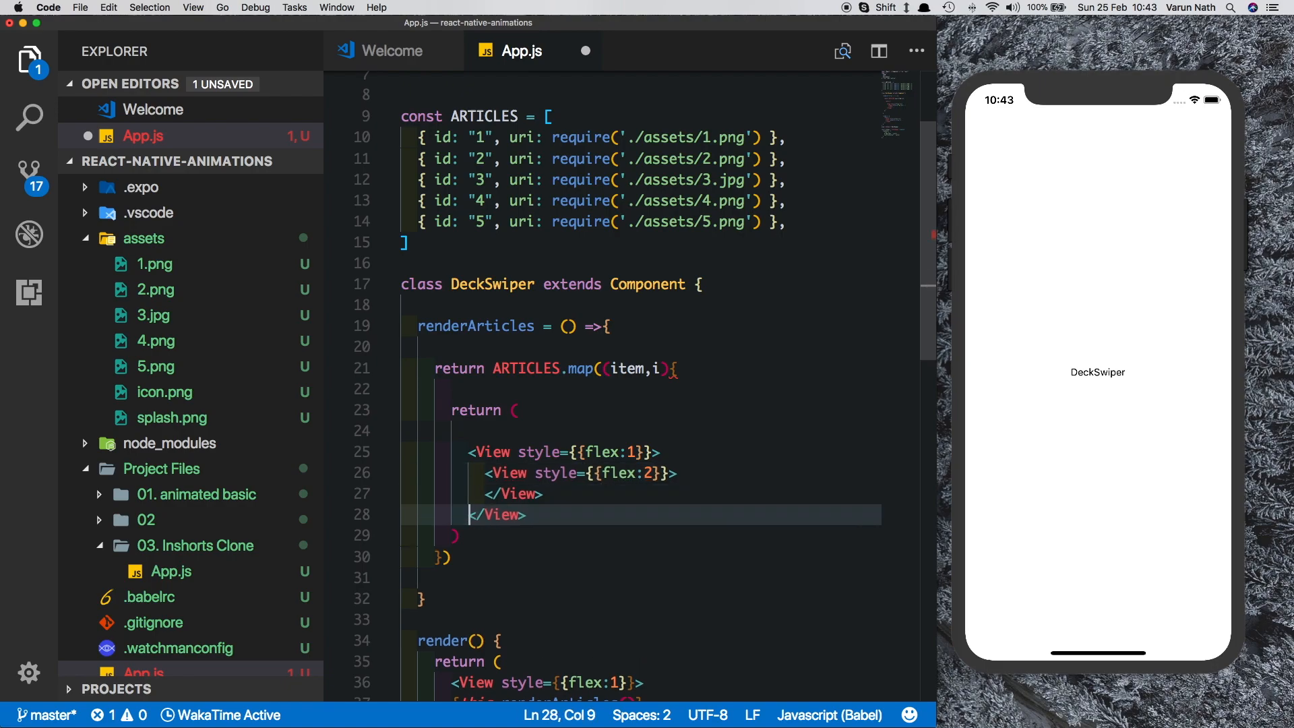
text(<View>)
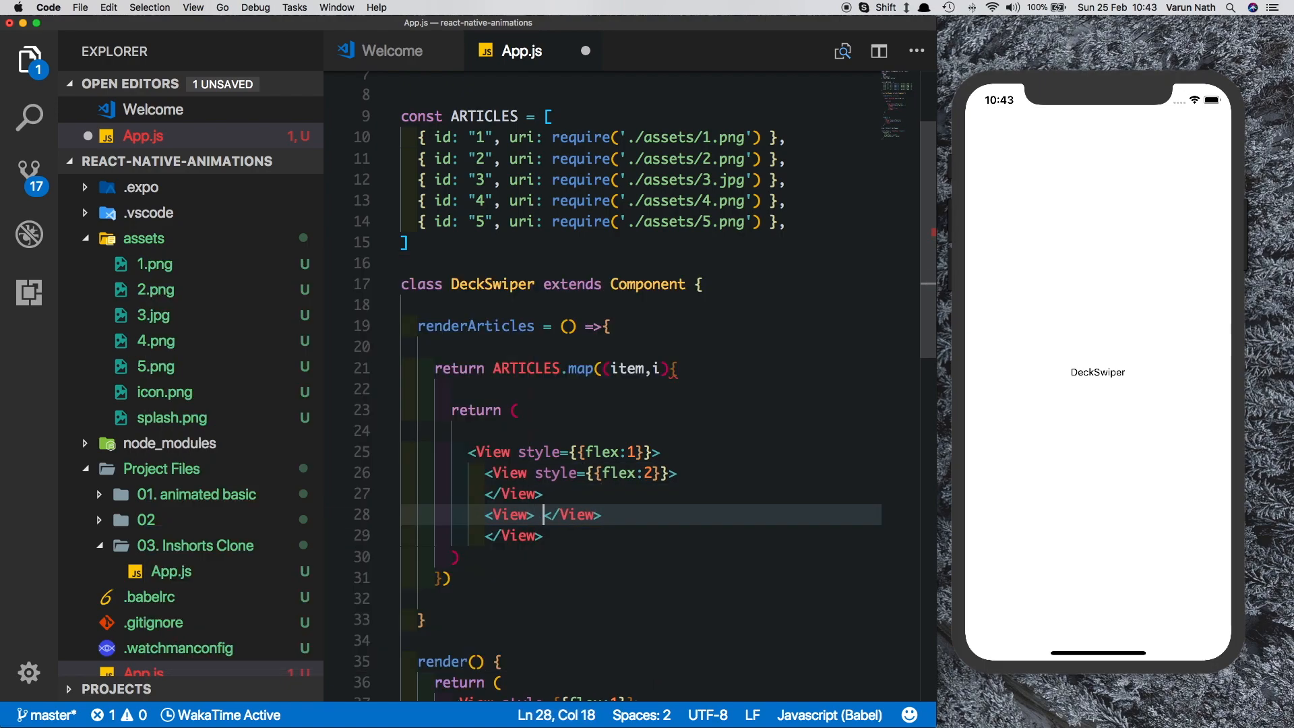
text(style={{}})
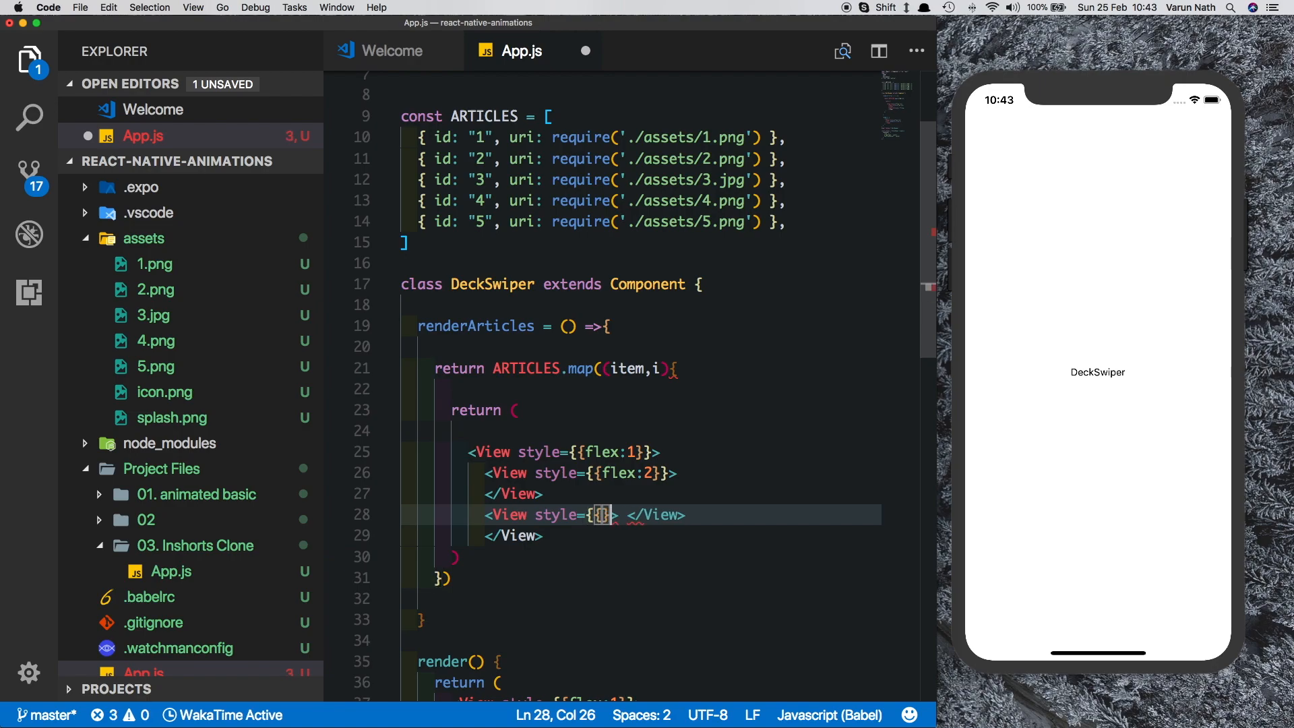
text(flex:3)
text(<Text>)
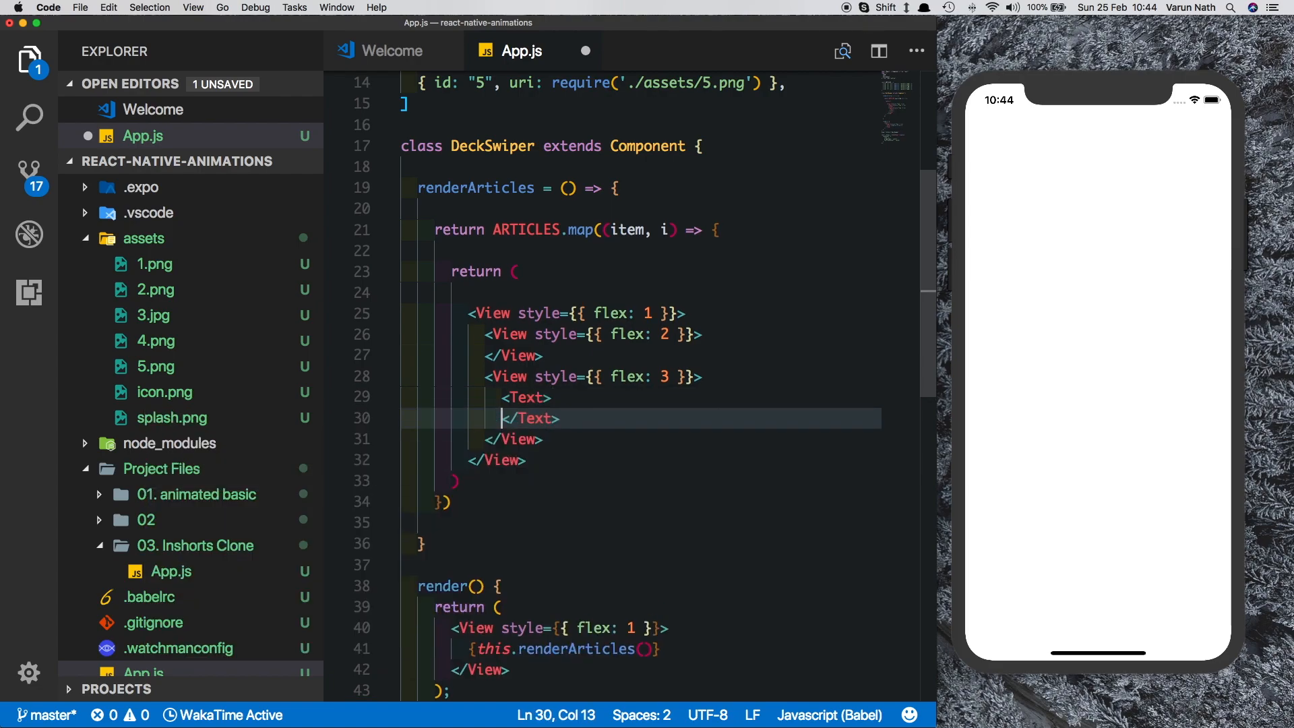
Insert a Lorem Ipsum paragraph into the Text element via the Command Palette
text(lorem)
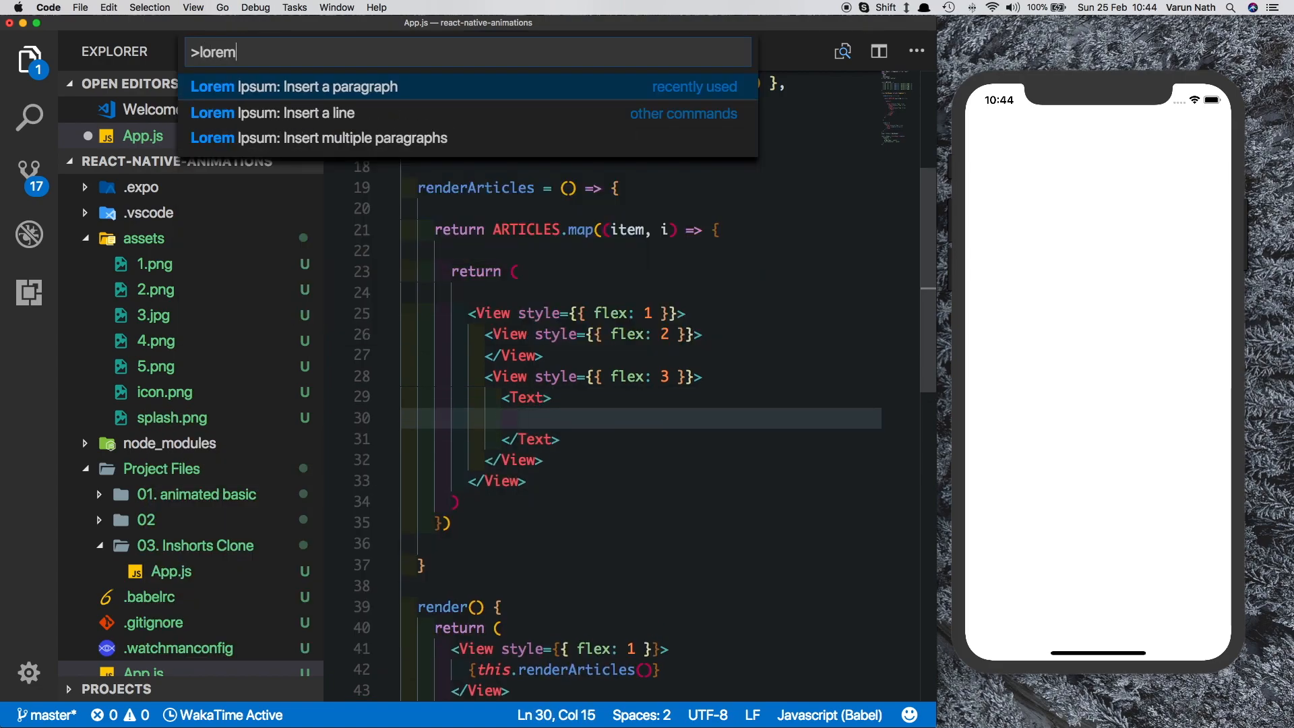
click(293, 87)
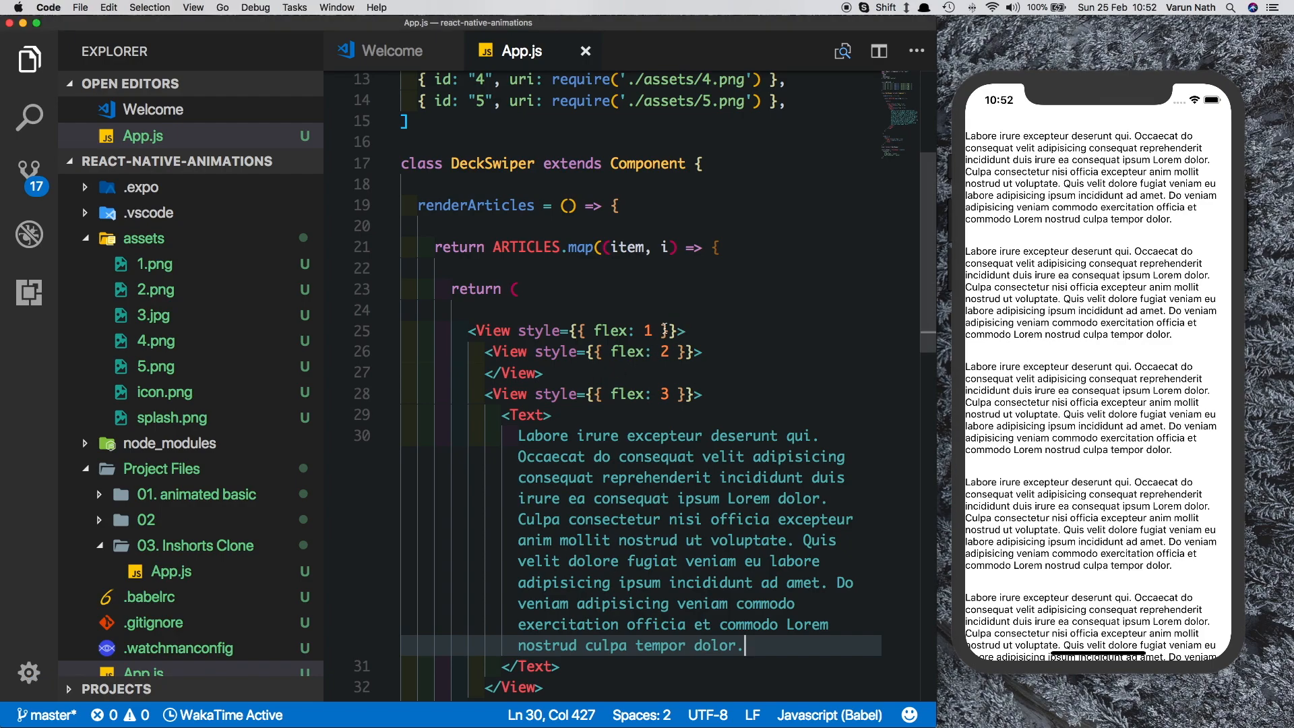
Add position absolute, empty height and width, and backgroundColor 'white' to the outer View style
click(653, 332)
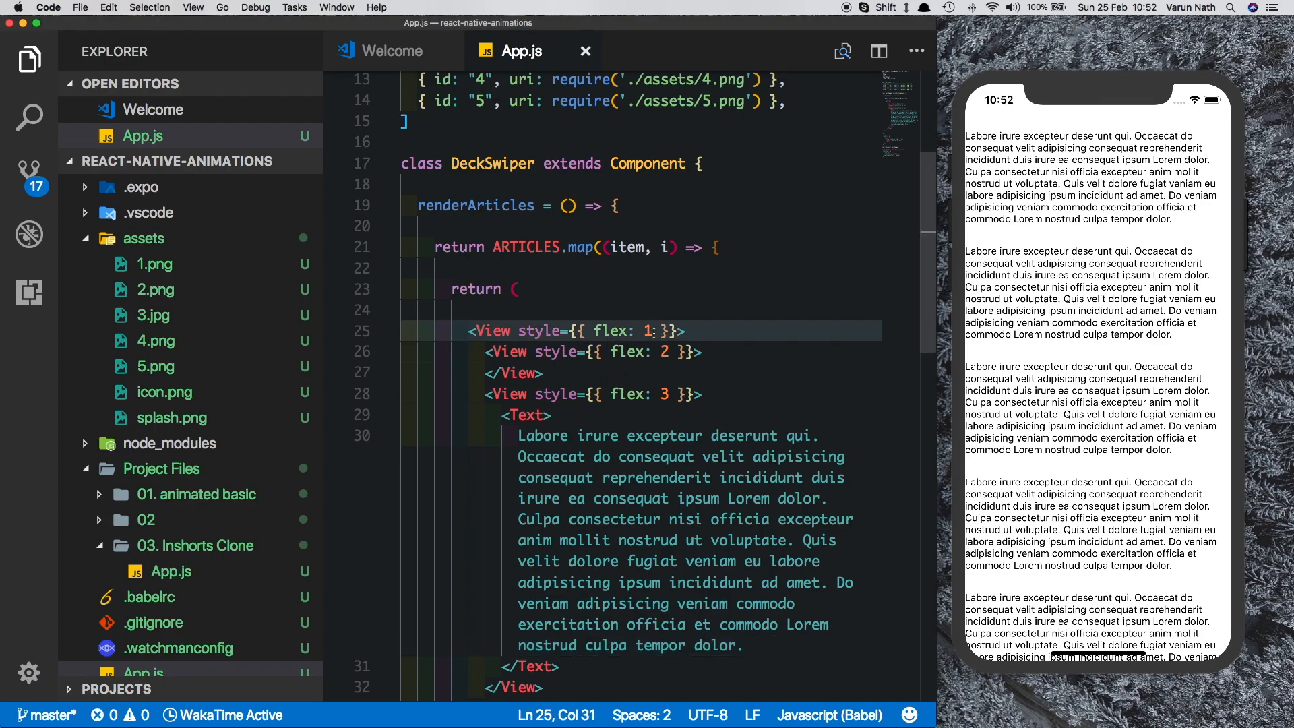
text(,)
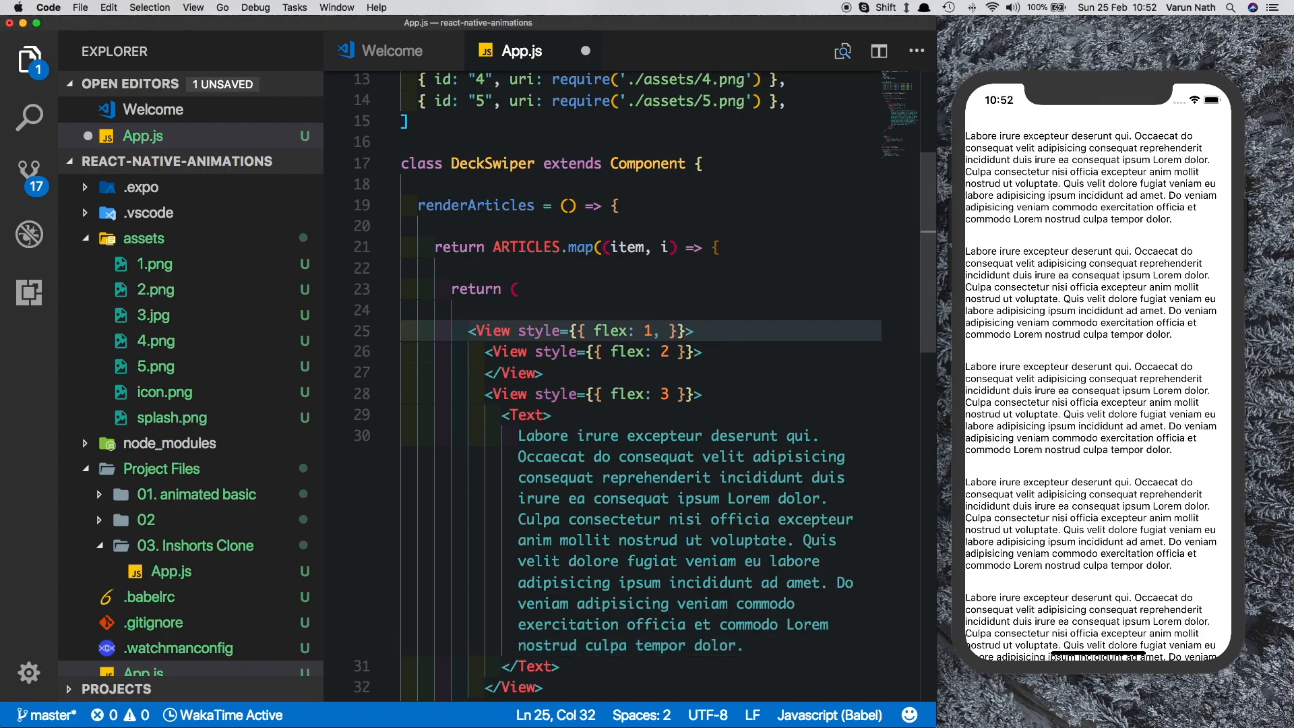
text(,position:')
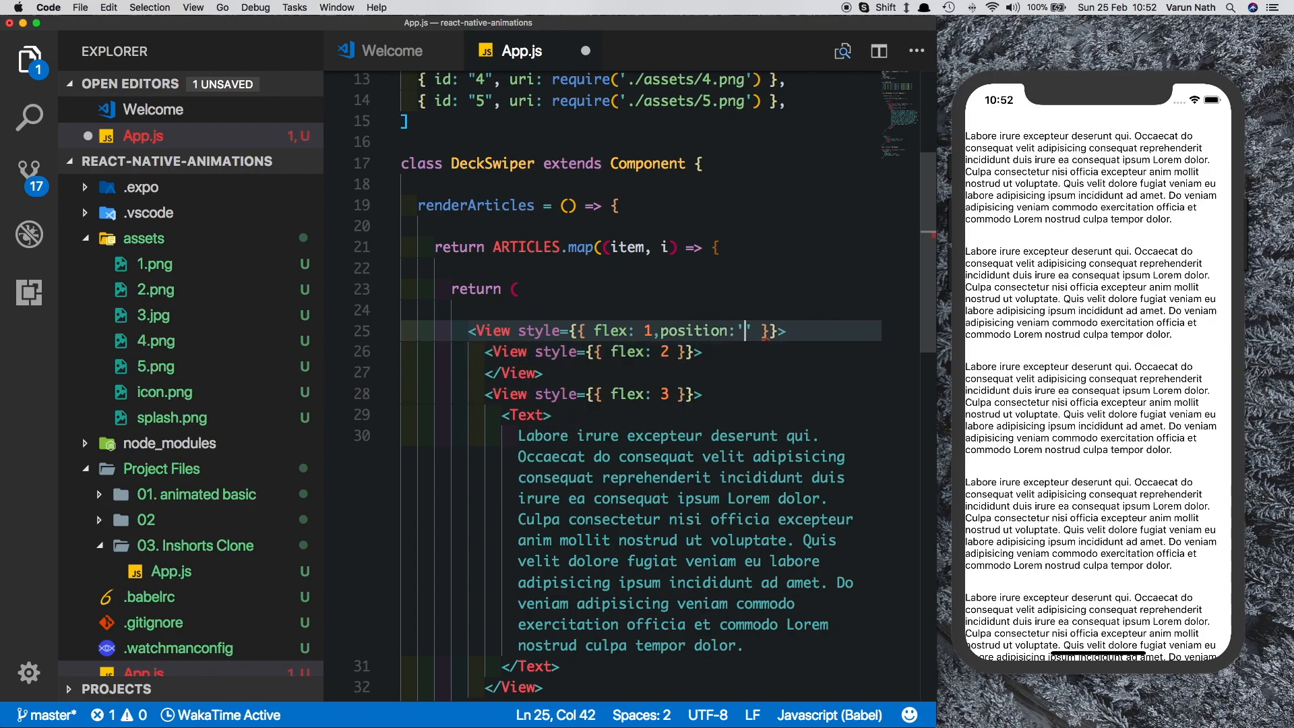
text(aboslu)
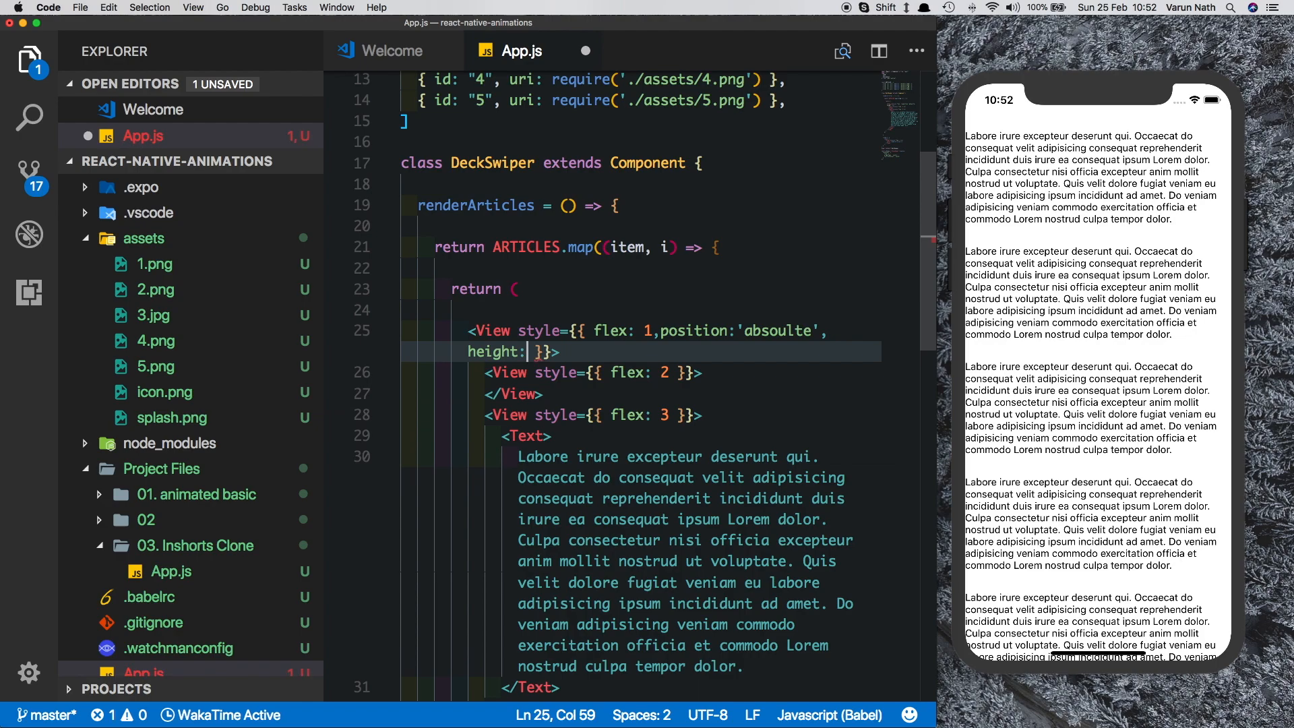
text(,)
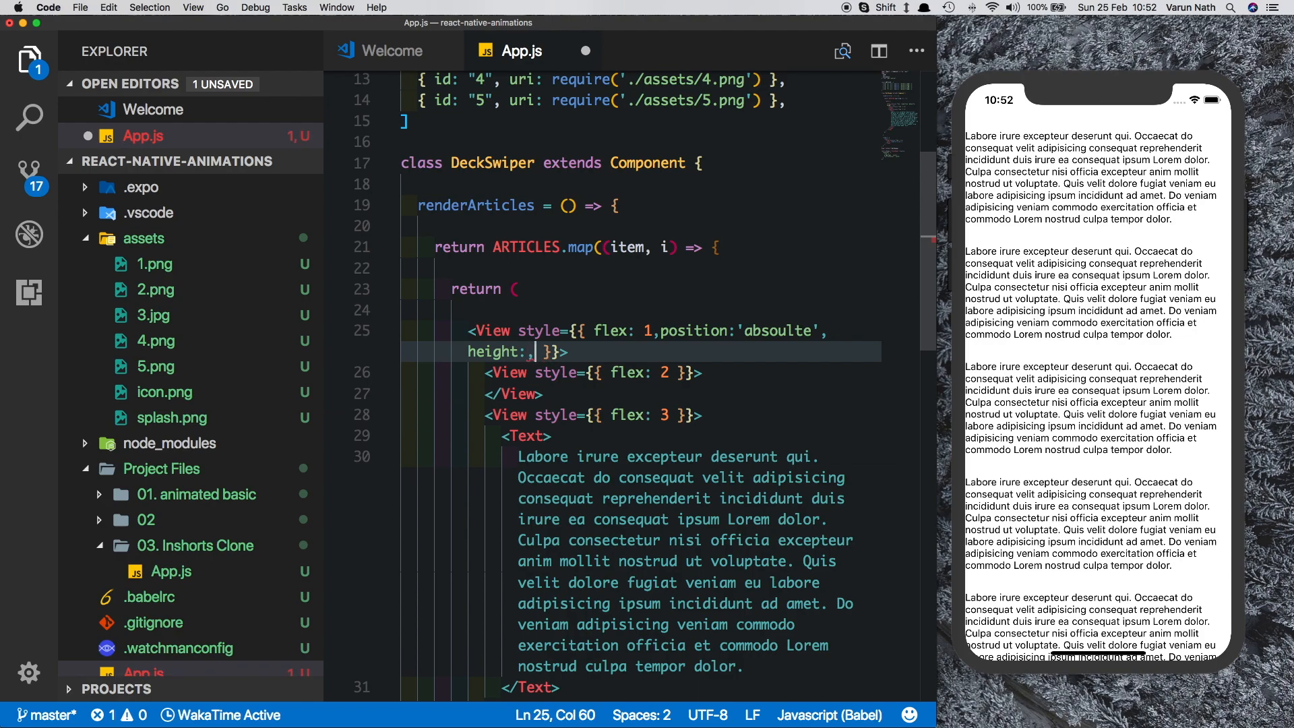
text(width:,backg)
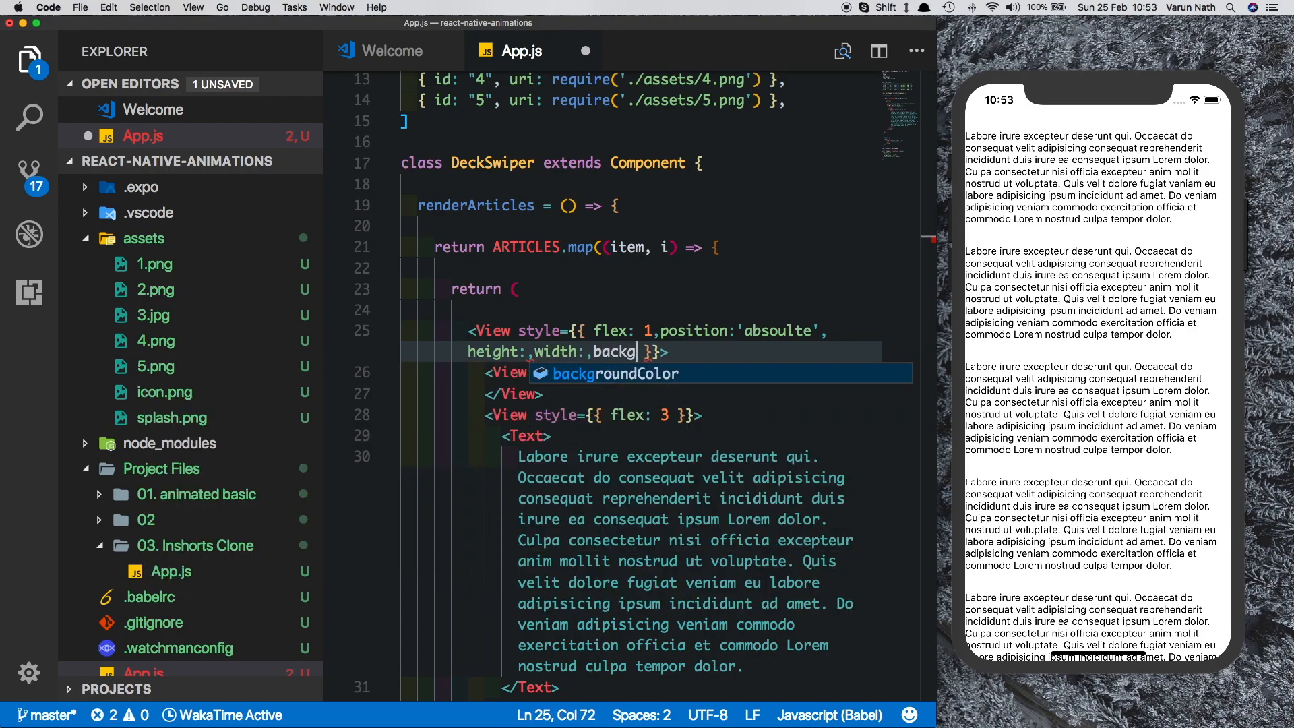
text(roundColor:'whte')
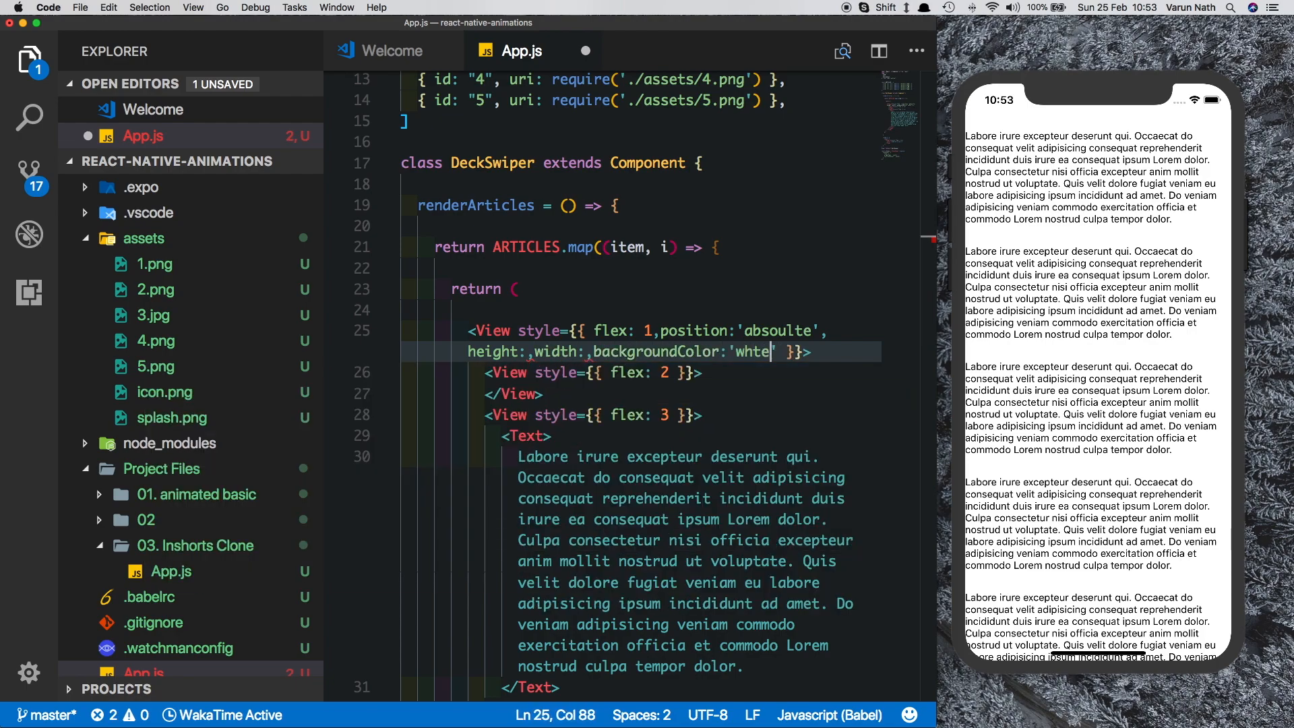
text(i)
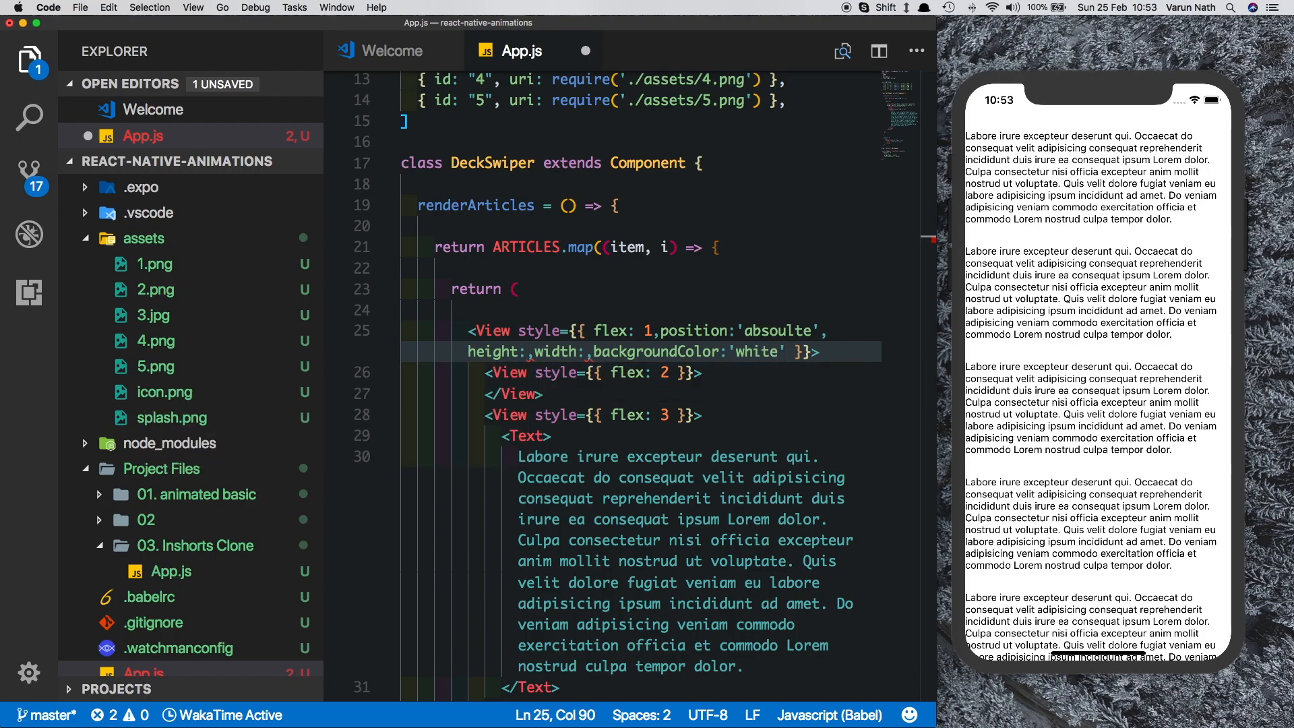
mouse_move(616, 168)
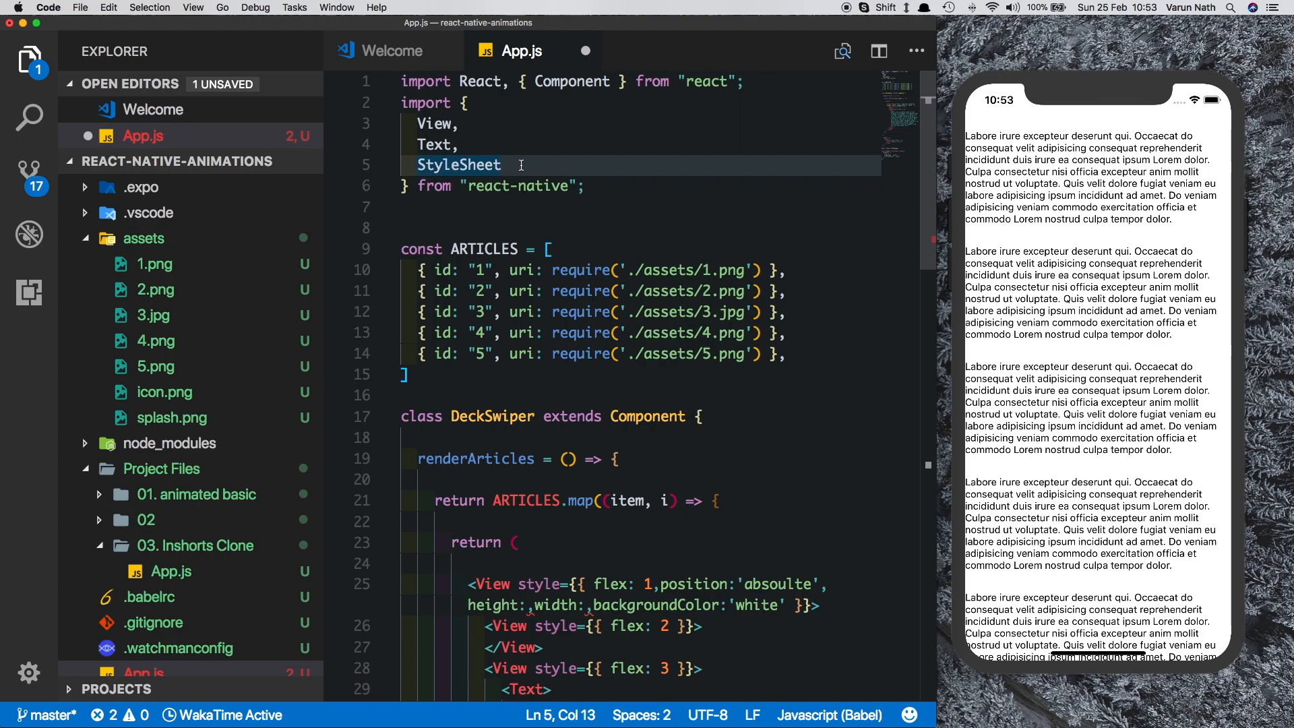
Import Dimensions and define const SCREEN_HEIGHT = Dimensions.get("window").height
text(Dimensions)
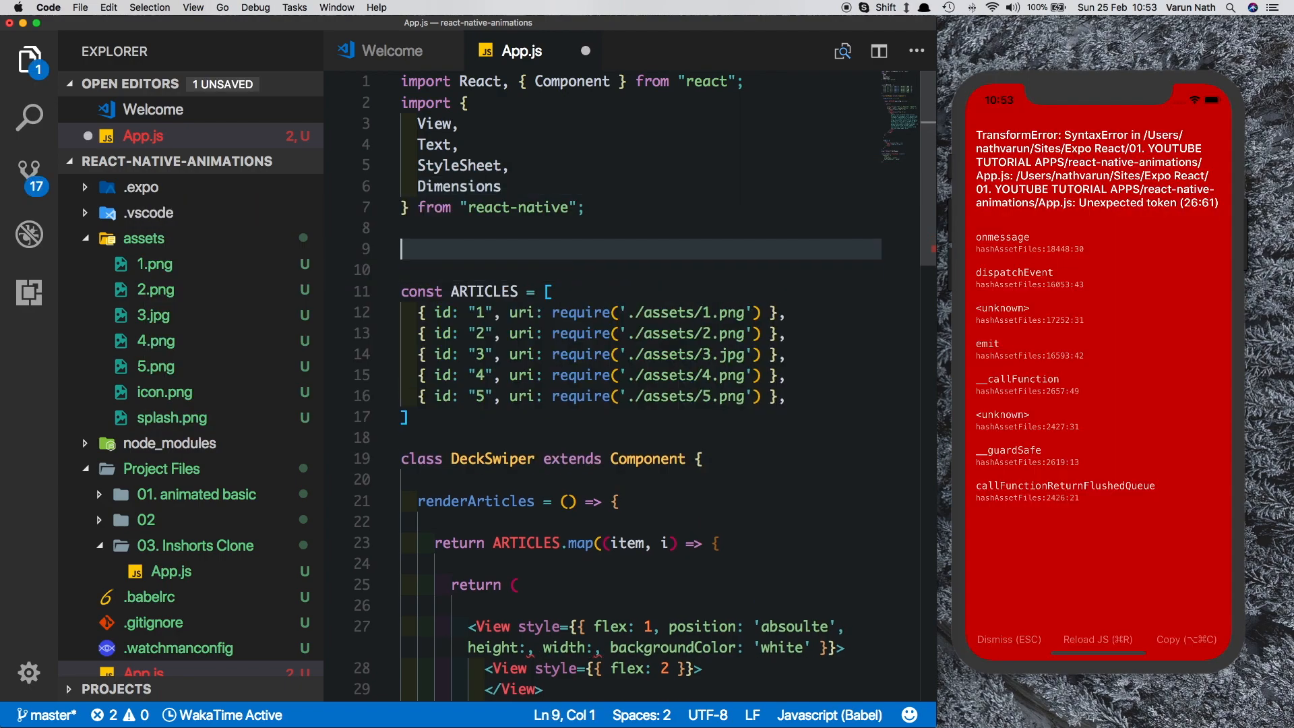
text(const SCREEN_)
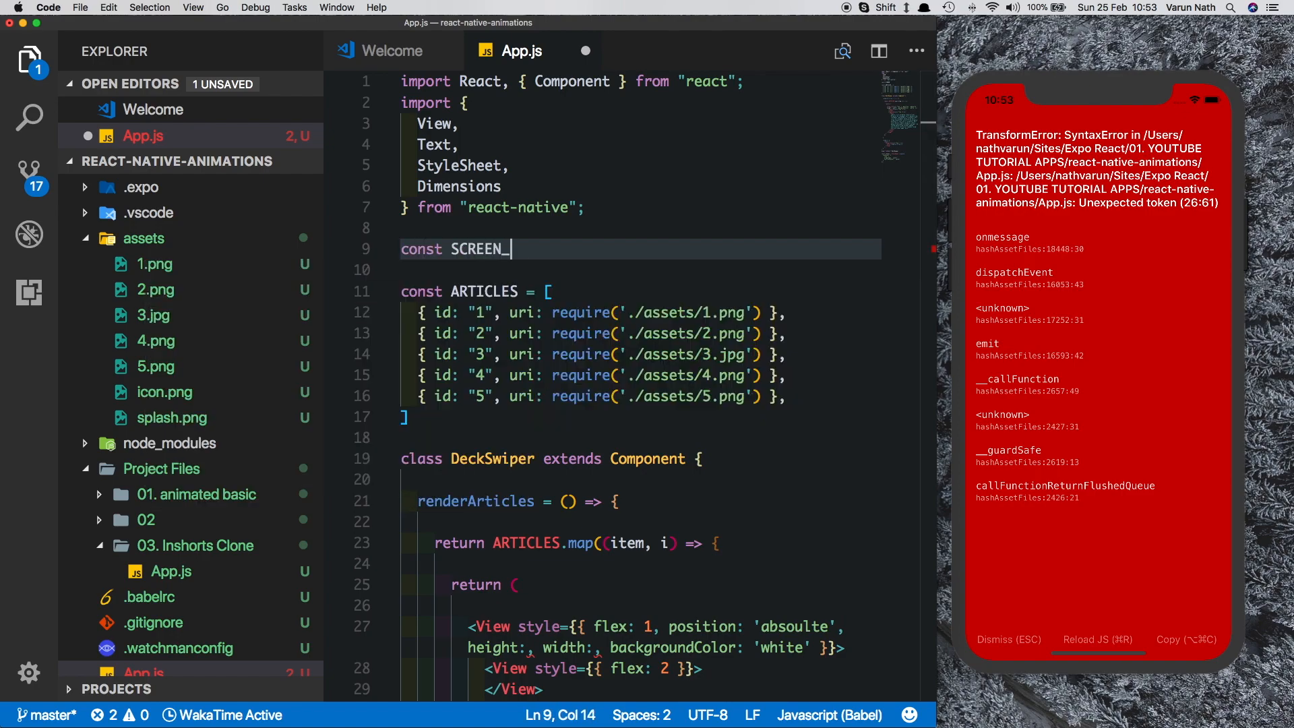
text(HEIGHT =)
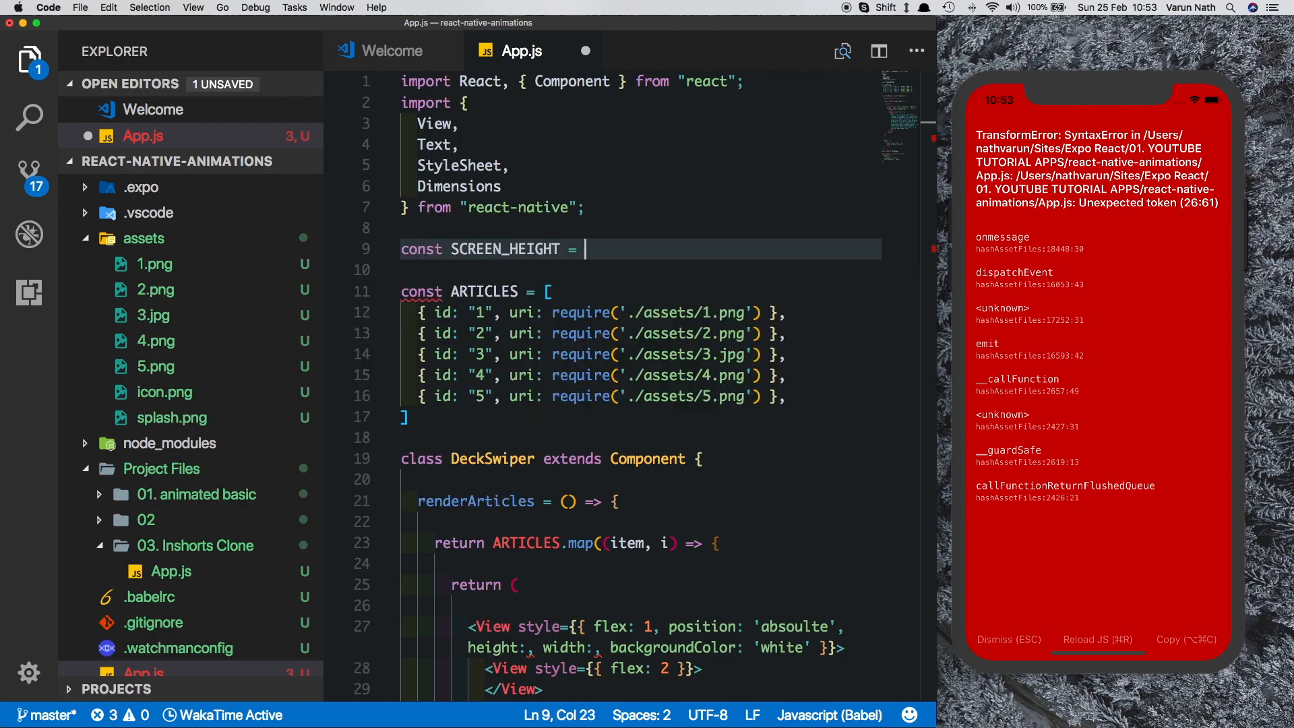
text(Dimensions.get)
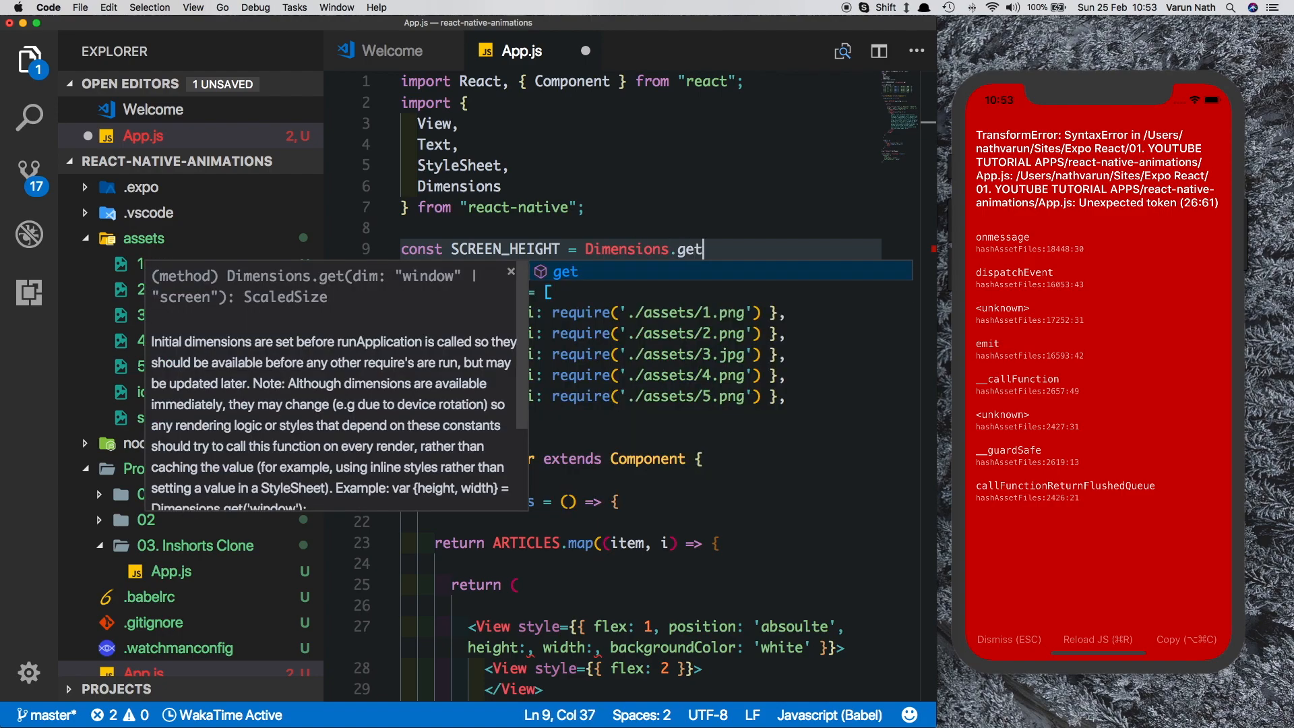
text(("window"))
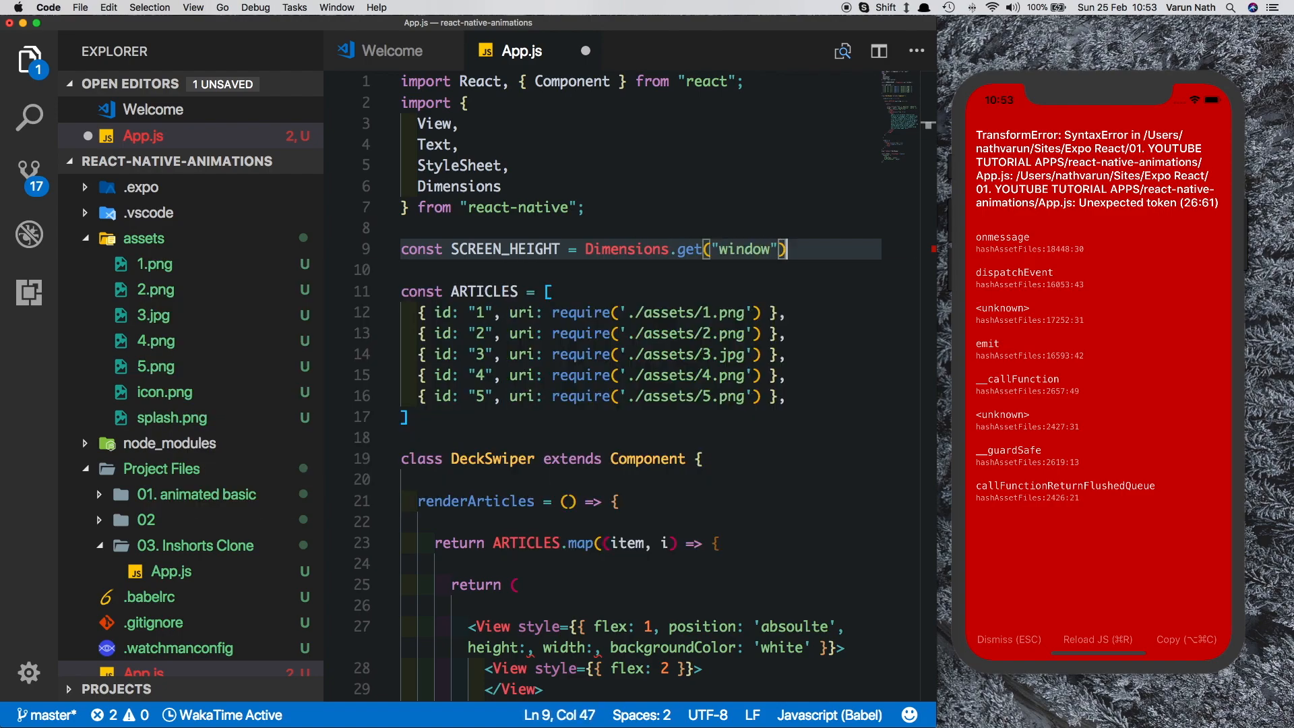
text(.height)
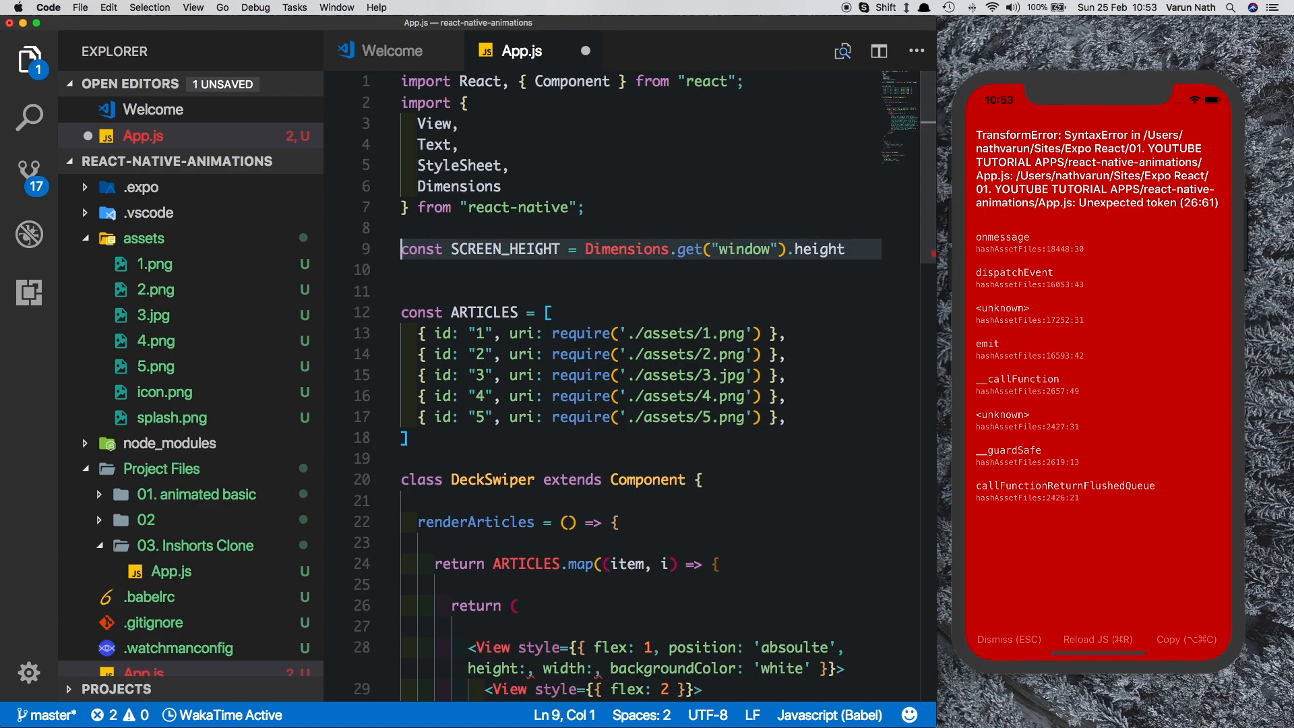
Define const SCREEN_WIDTH = Dimensions.get("window").width
text(const)
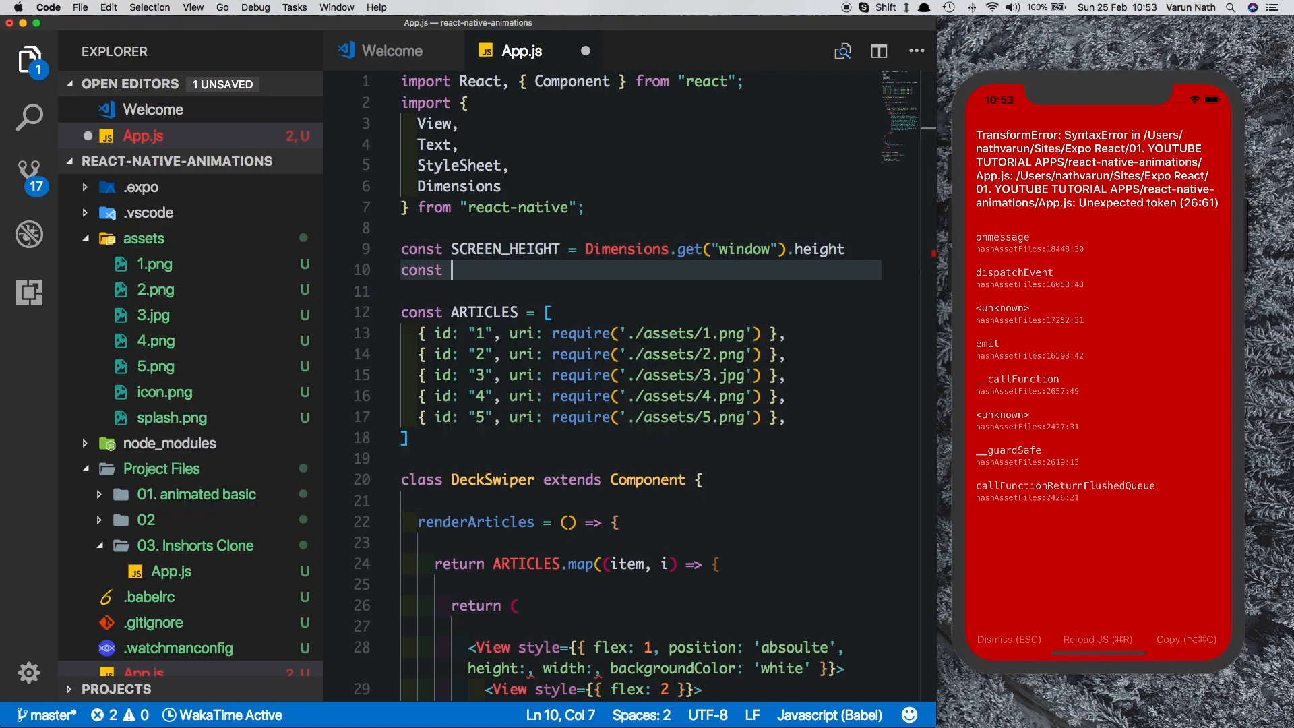
text(SCREEN)
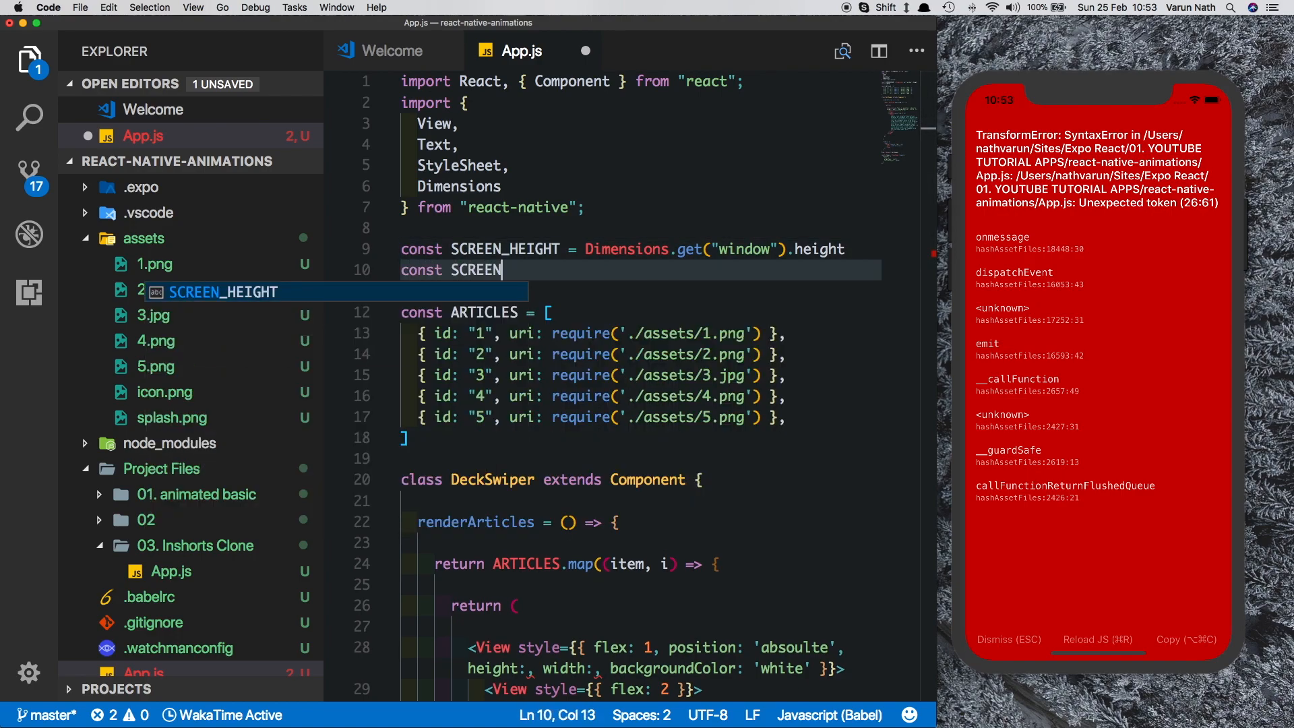
text(_WIDTH = DI)
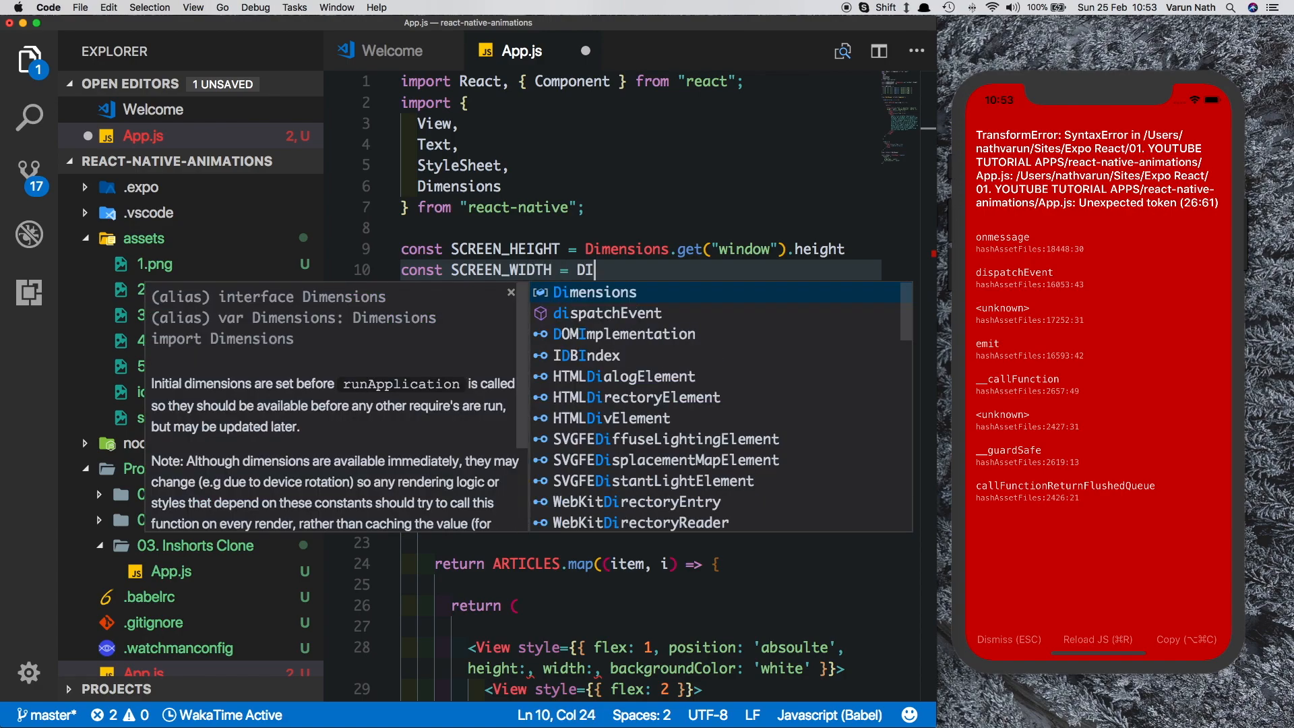
text(mensions.get)
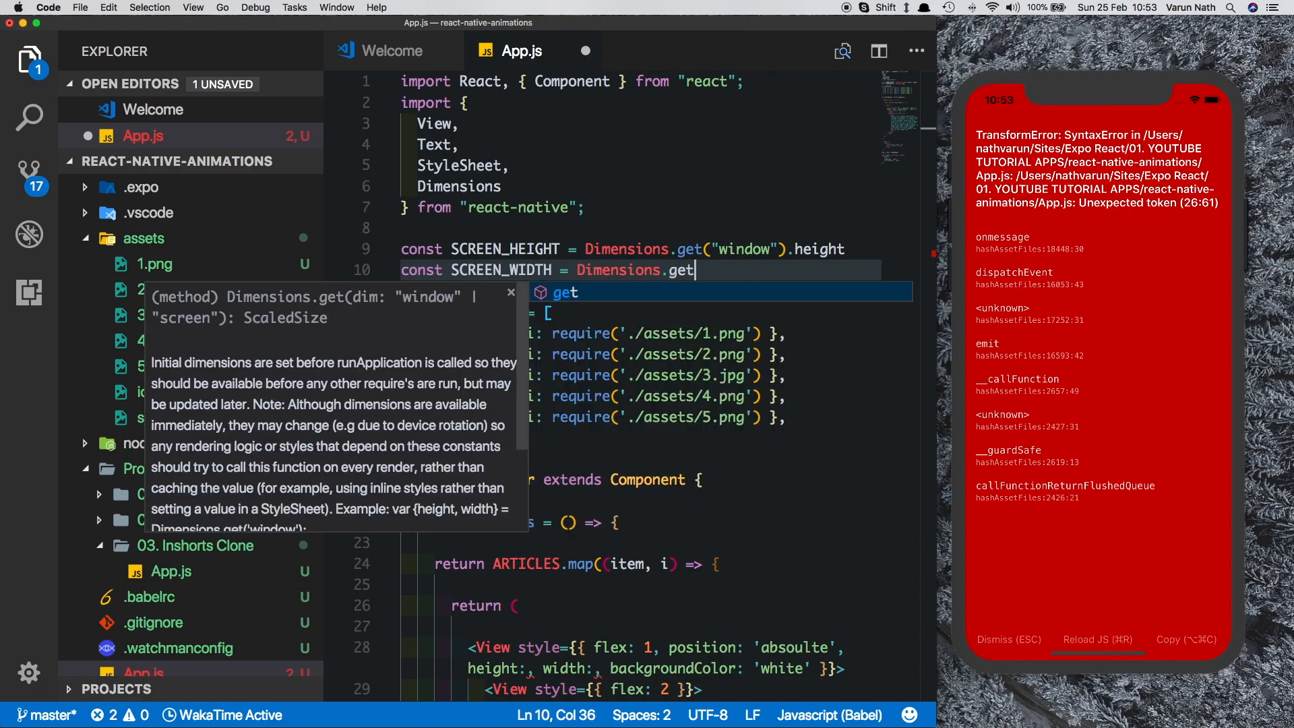
text(("window"))
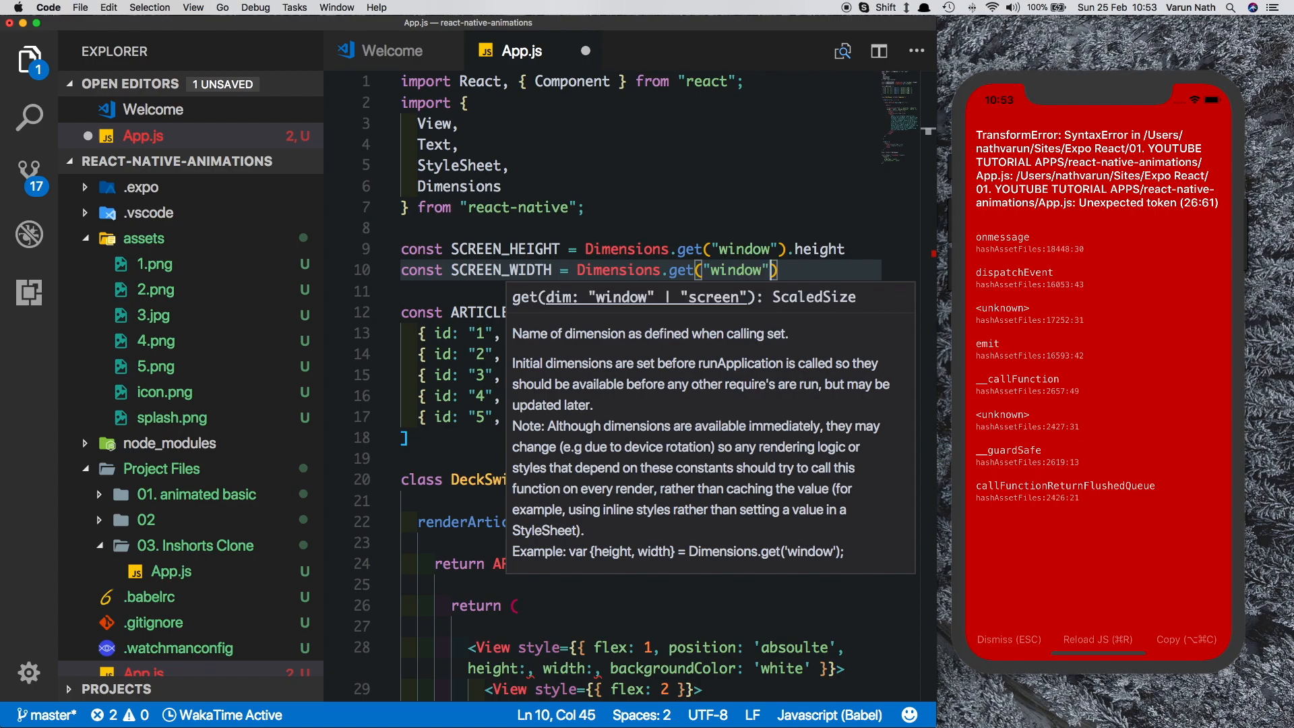
text(.width)
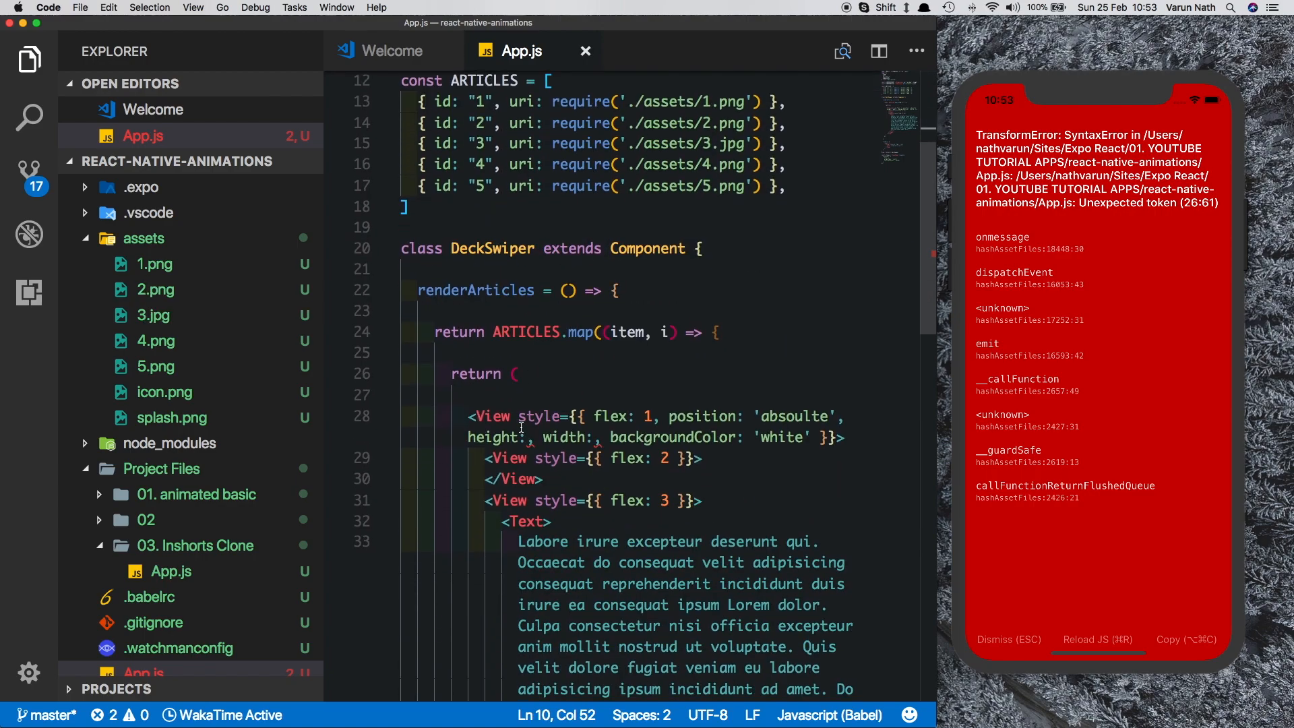
Set the card height to SCREEN_HEIGHT, width to SCREEN_WIDTH, key it by item.id and save
text(SCREEN_HEIGHT)
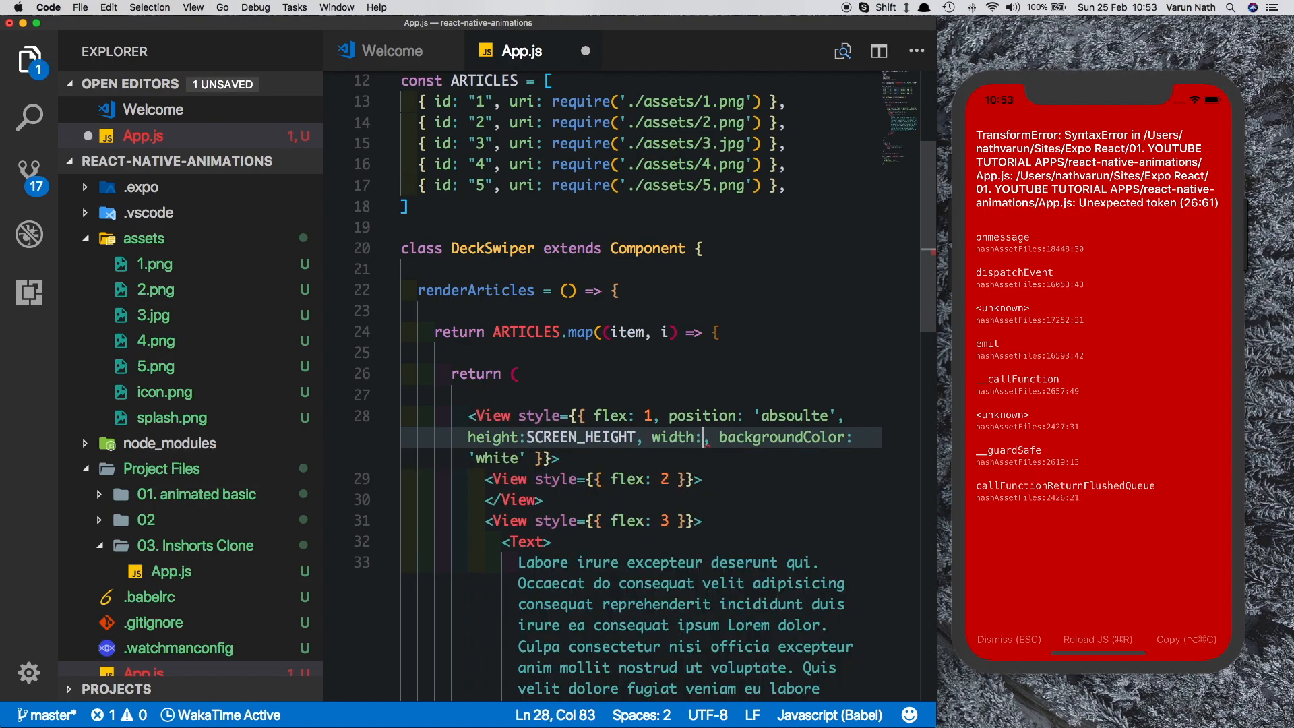
text(SCREEN_WIDTH)
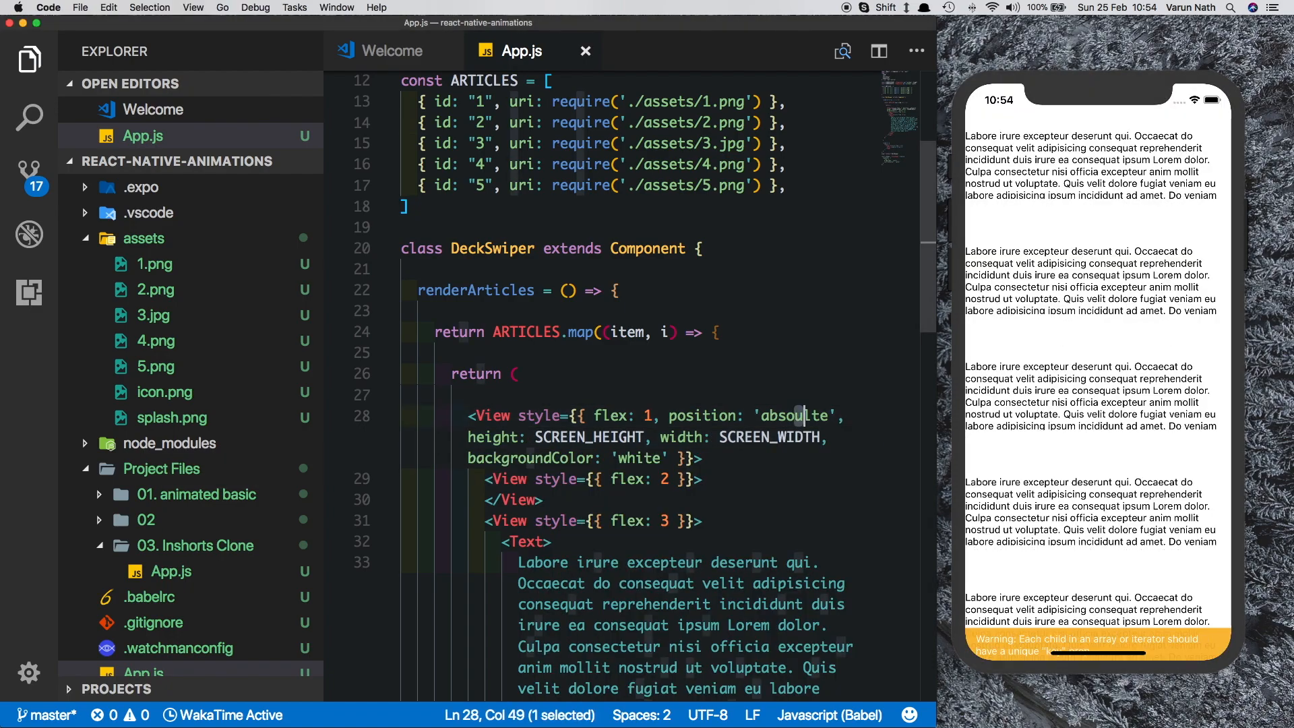
key(Backspace)
text(key={ )
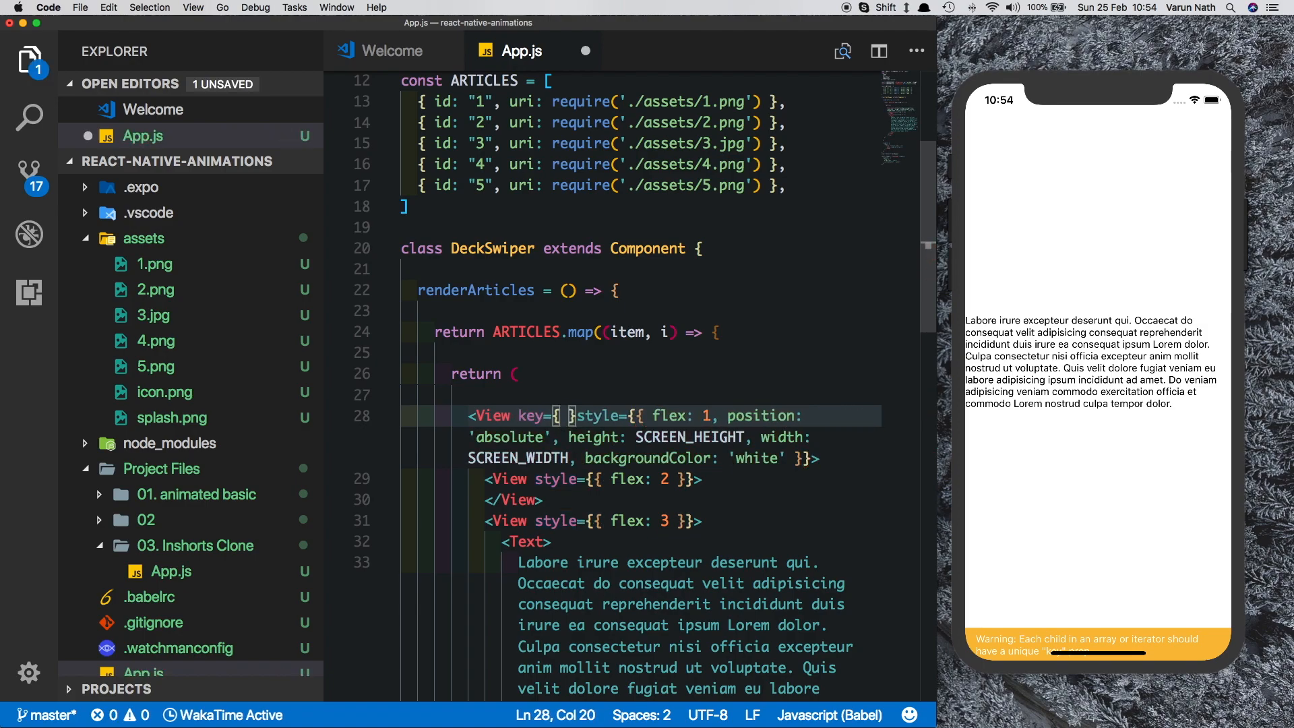
text(item/)
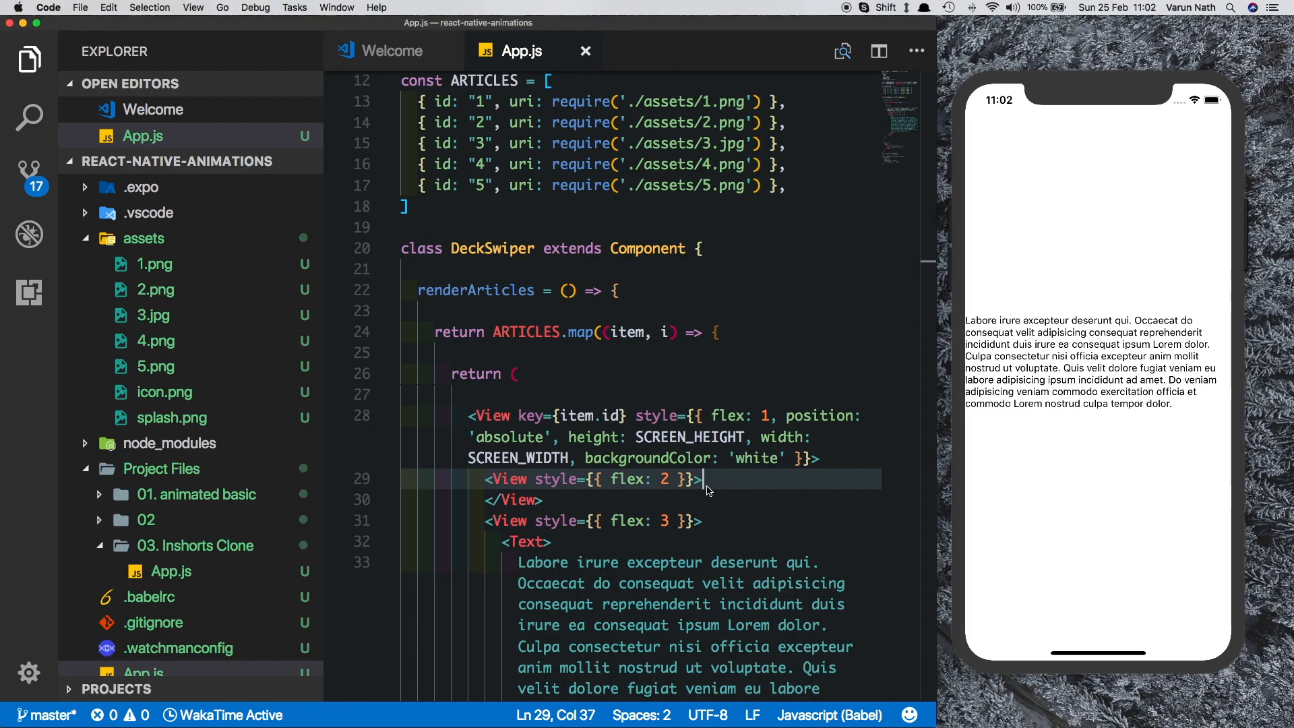
Add an Image in the flex 2 View sourced from ARTICLES[i].uri
key(enter)
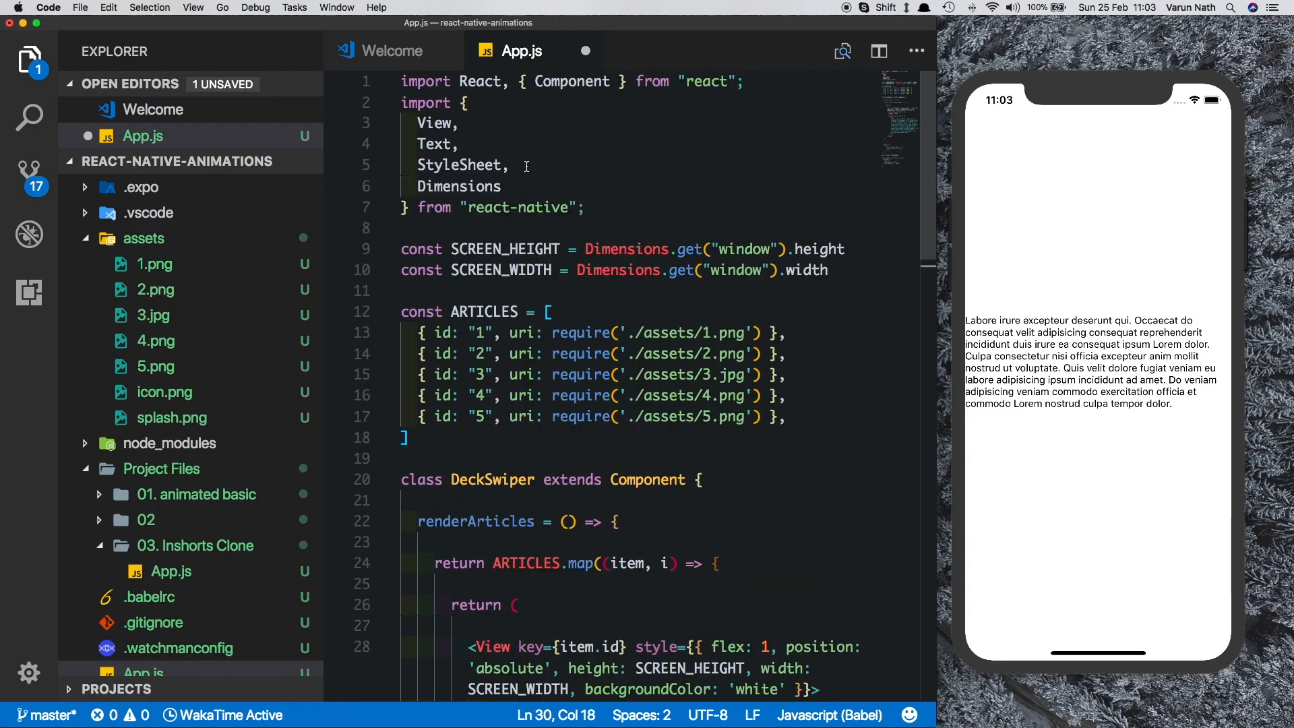
text(Ima)
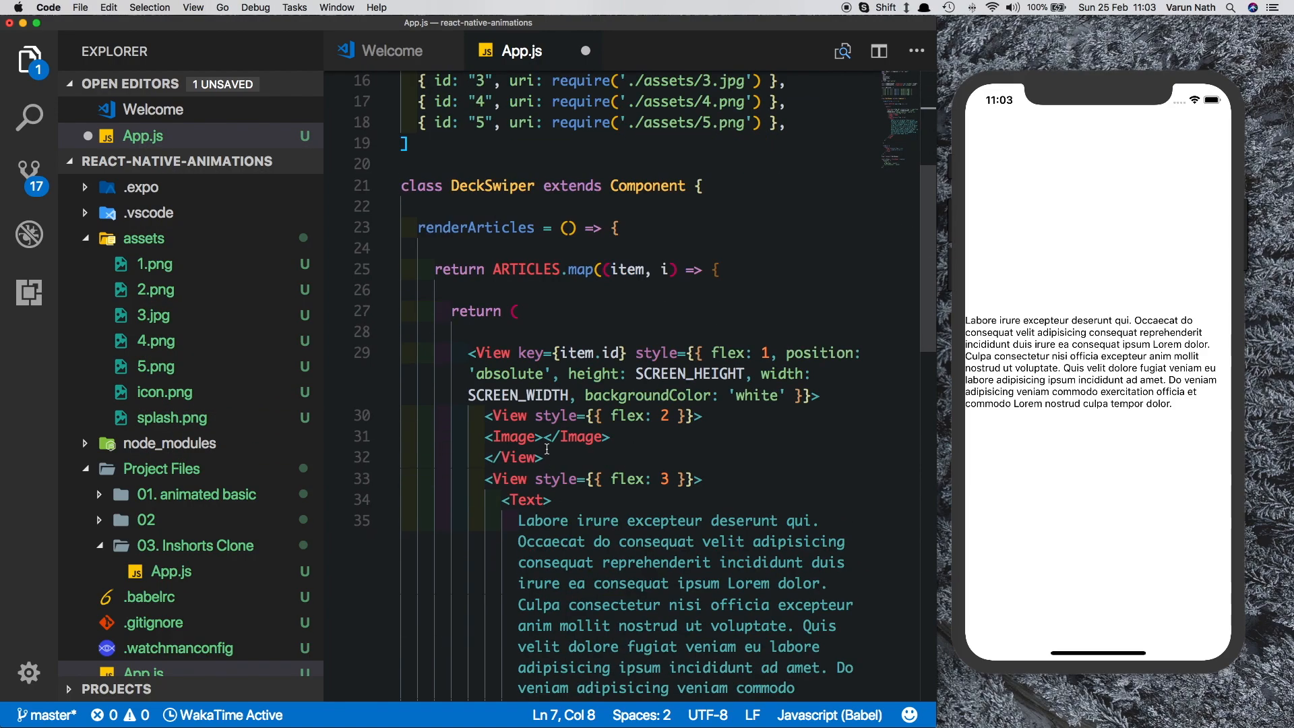
text(source=)
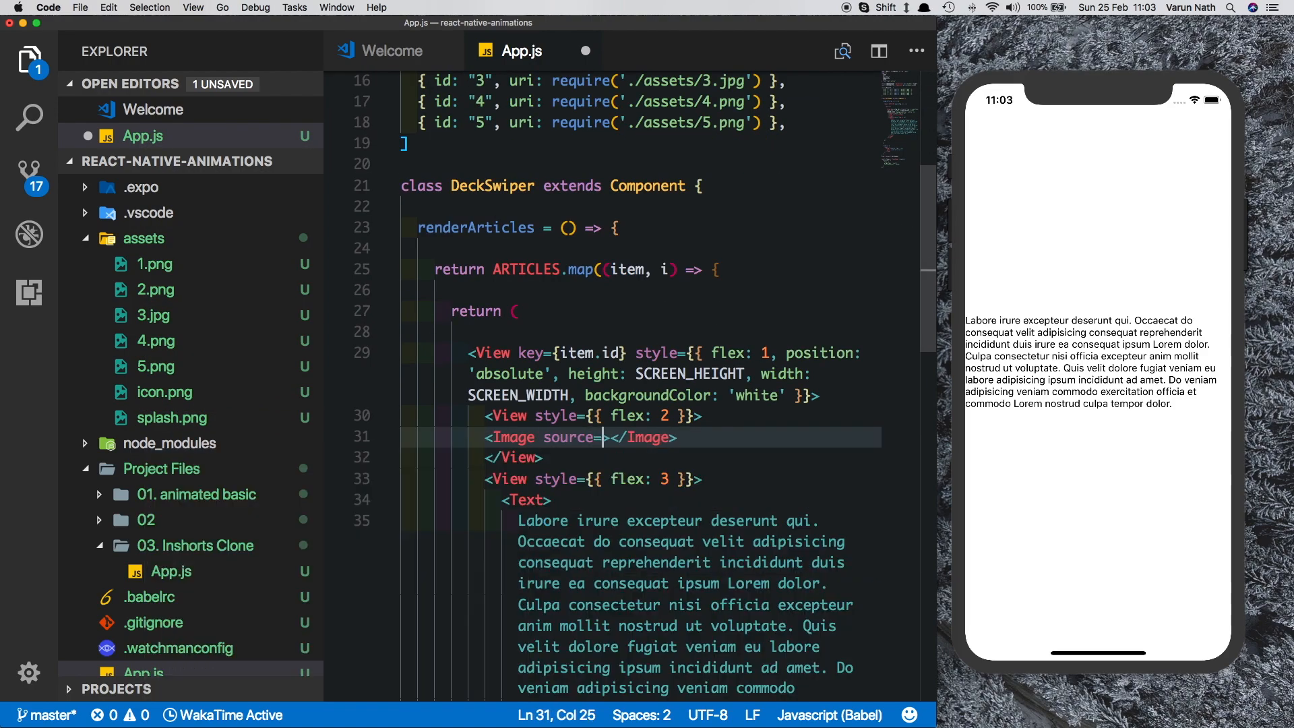
text({ARTICLES})
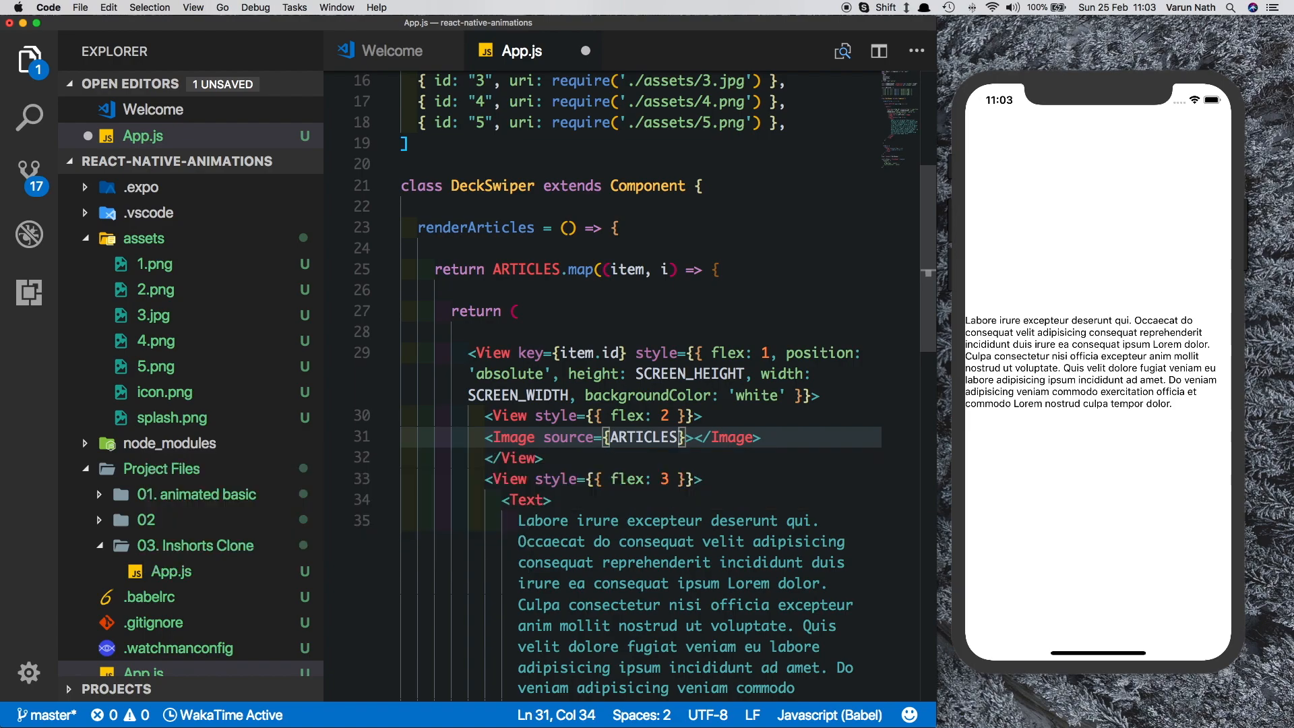
text([i)
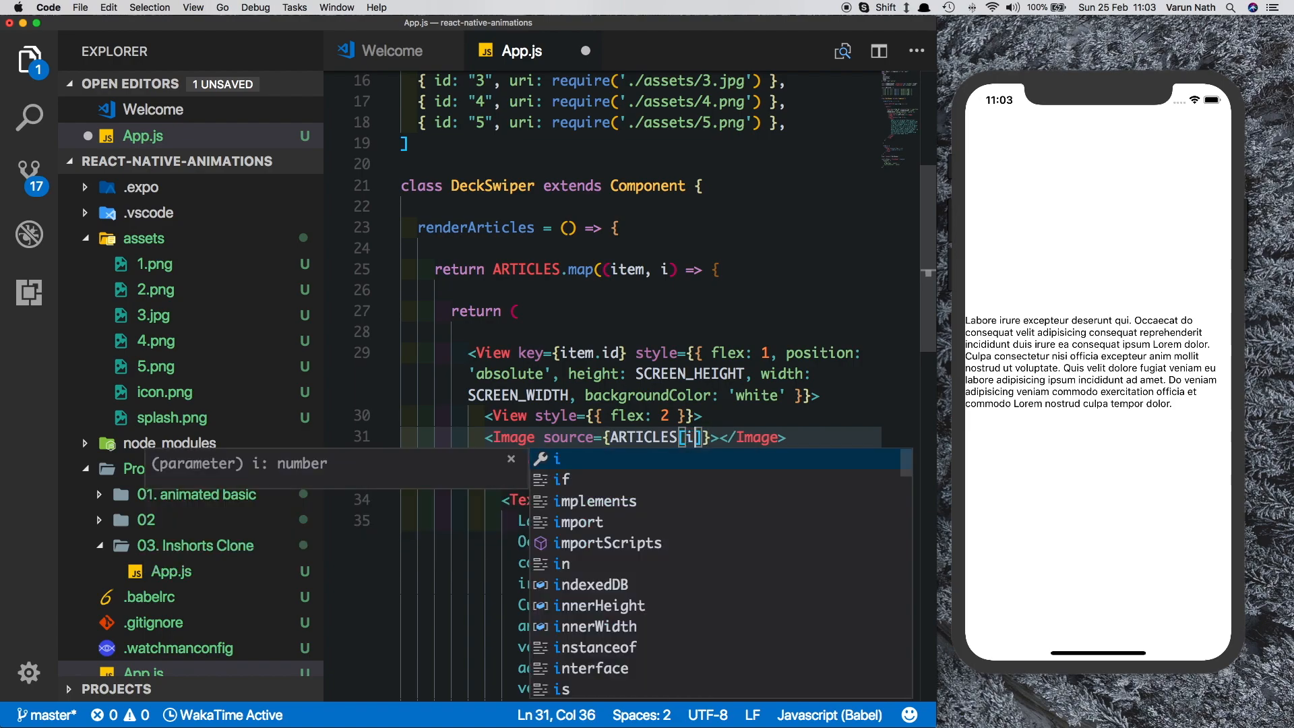
text(.uri)
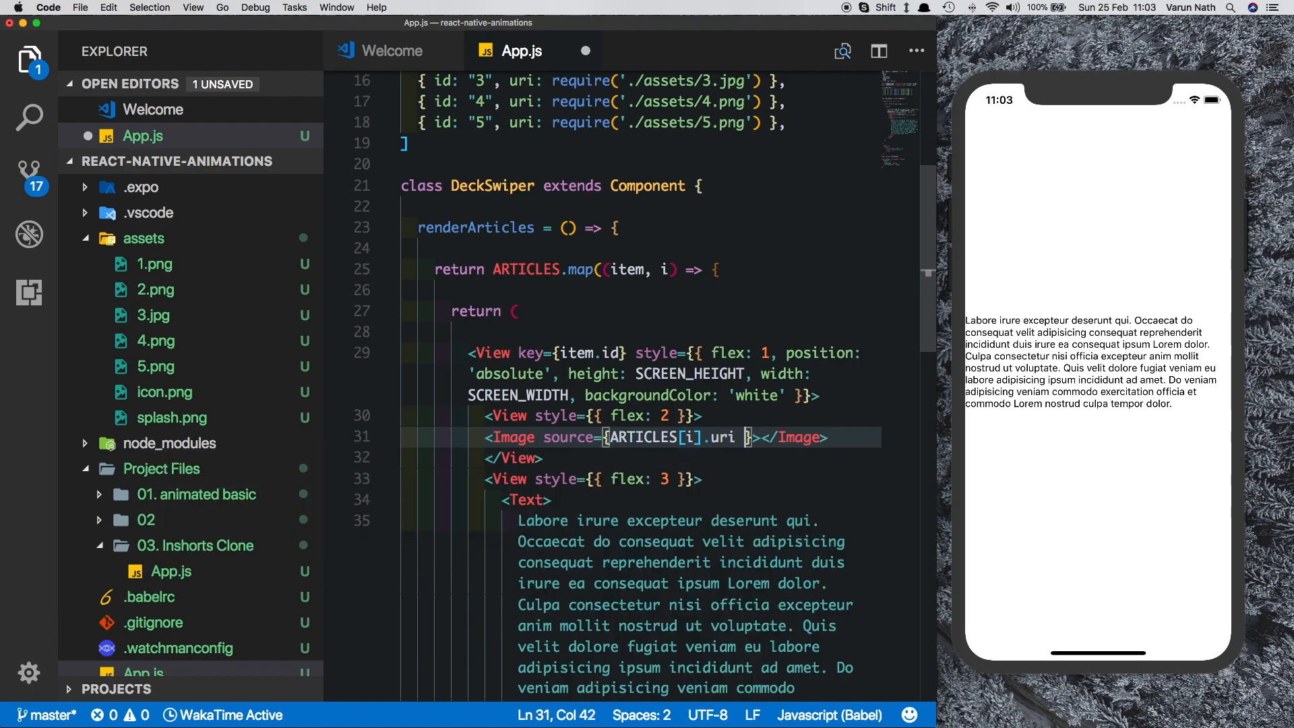
Style the Image with flex 1, null height and width, and resizeMode 'center'
text(s)
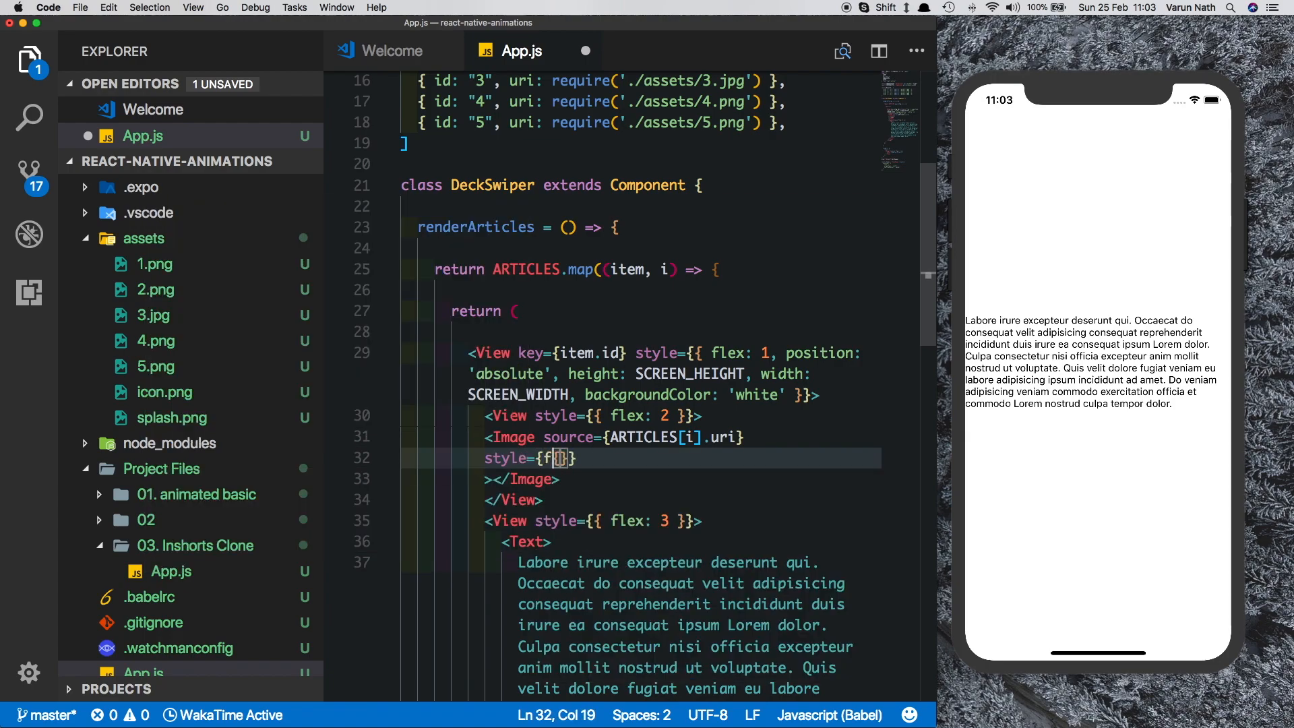
text(flex:1)
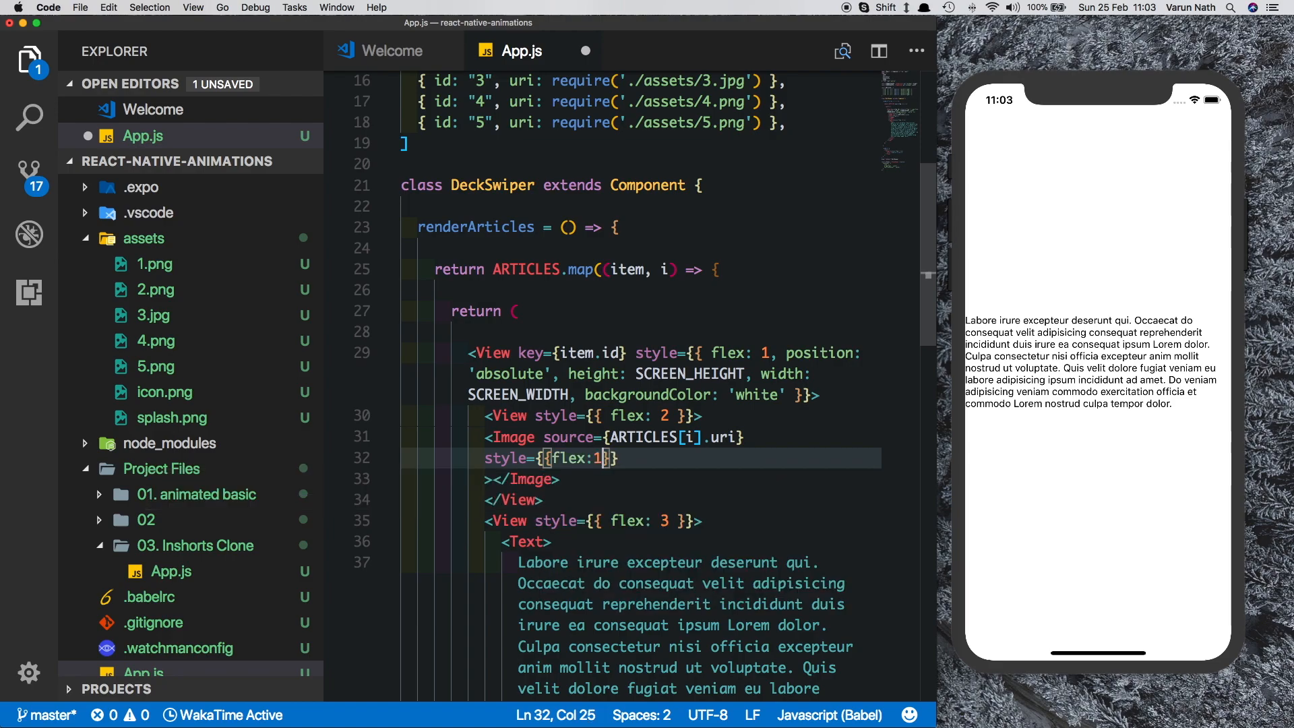
text(,)
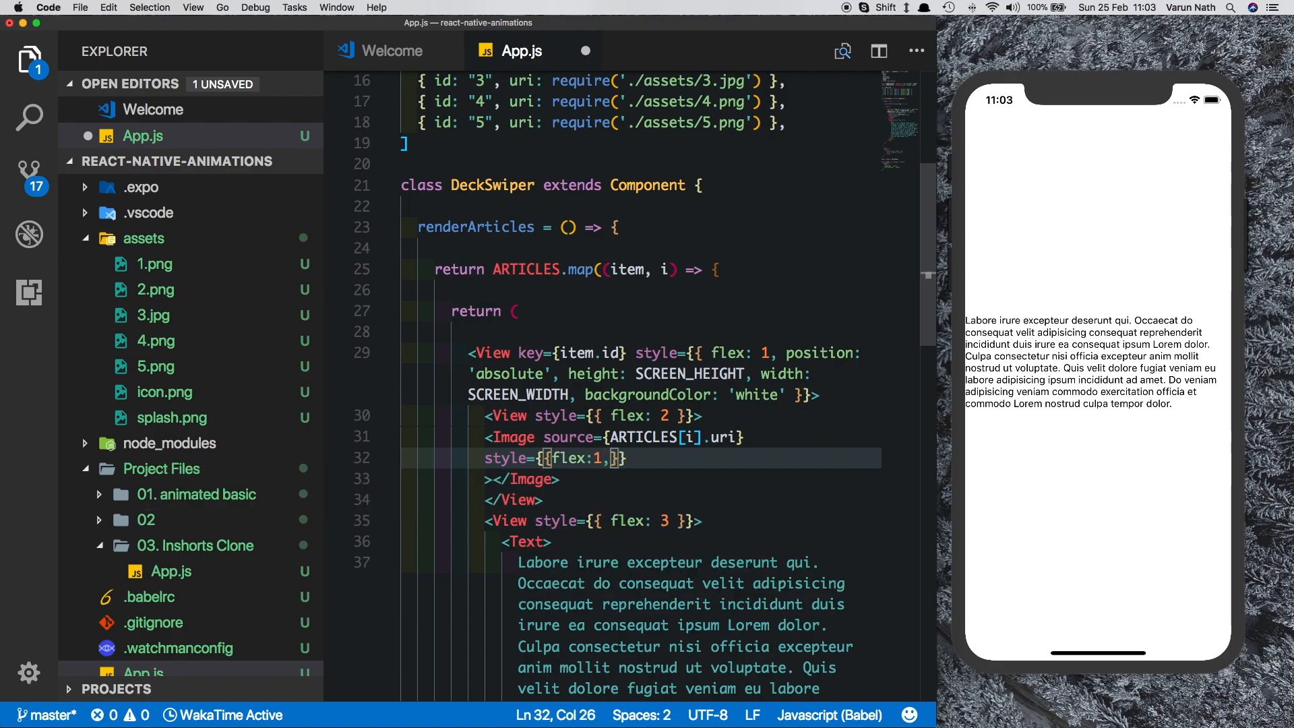
text(height:nu;;)
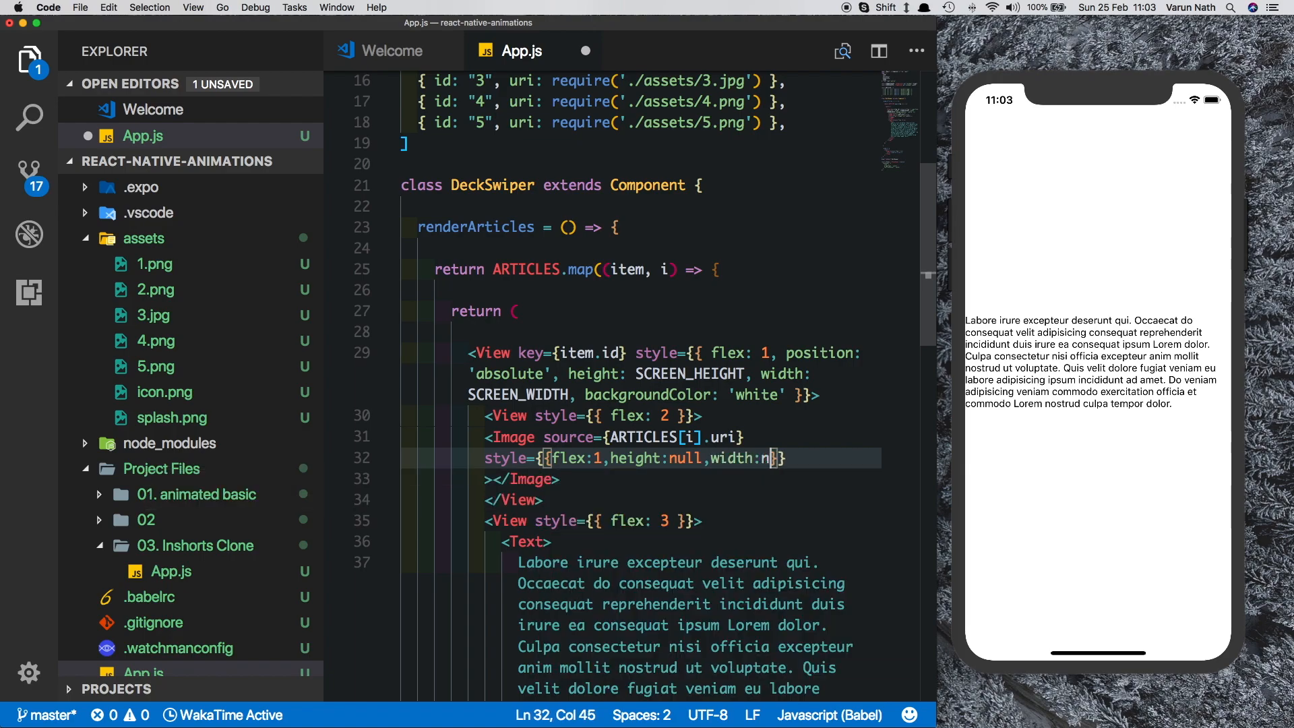
text(resizeMode: 'center)
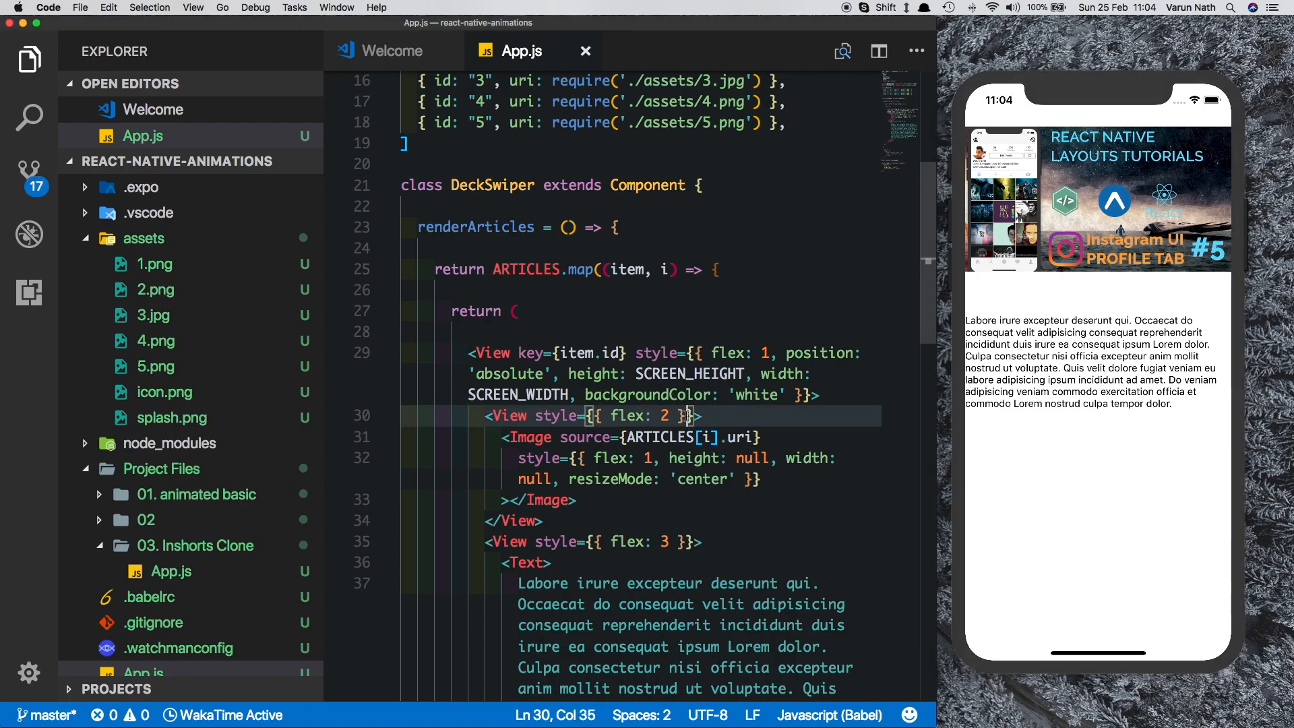
Give the flex 2 View backgroundColor 'black' and the flex 3 View padding 5
text(,backgroundColor: 'black)
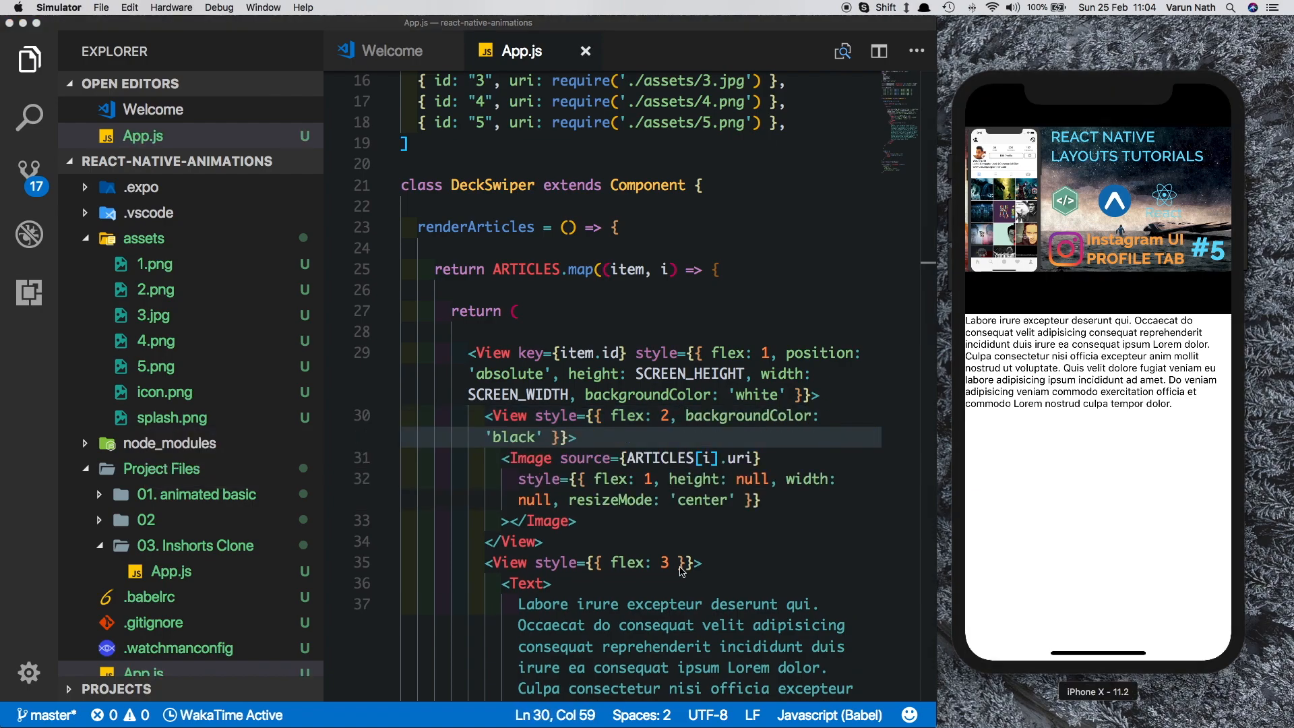
scroll(down, 3)
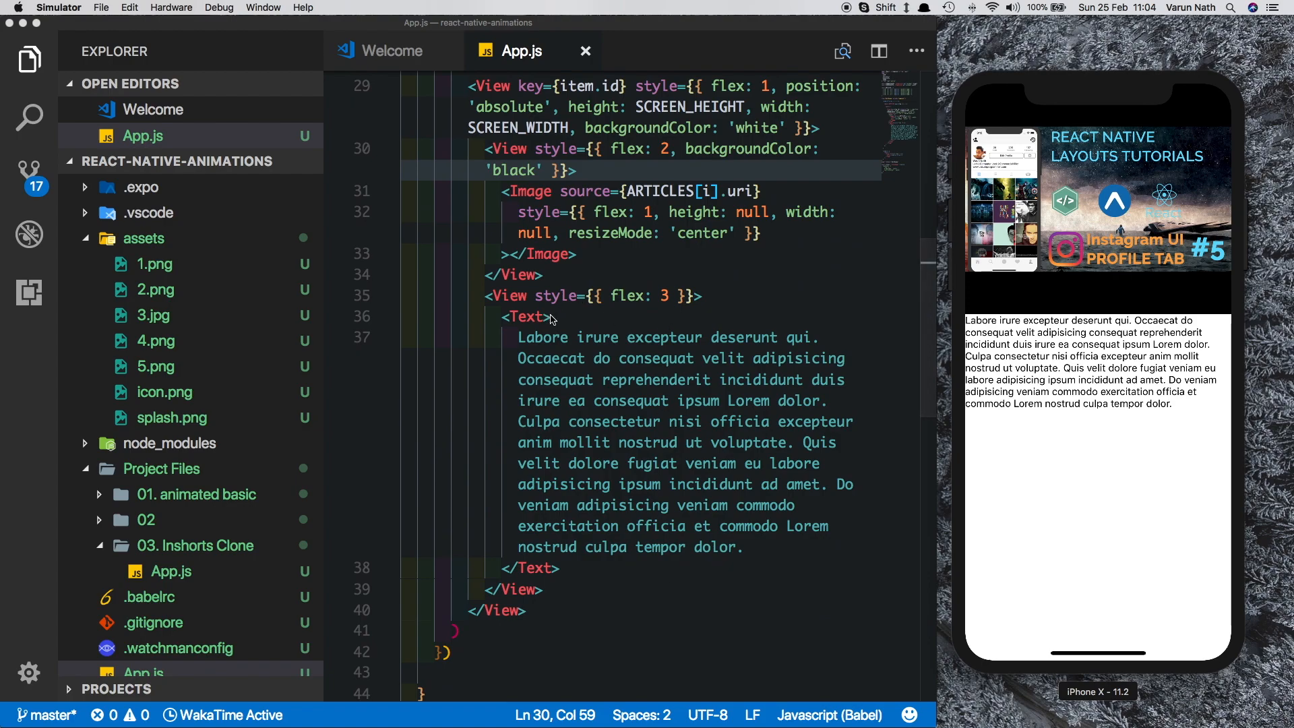
text(padding)
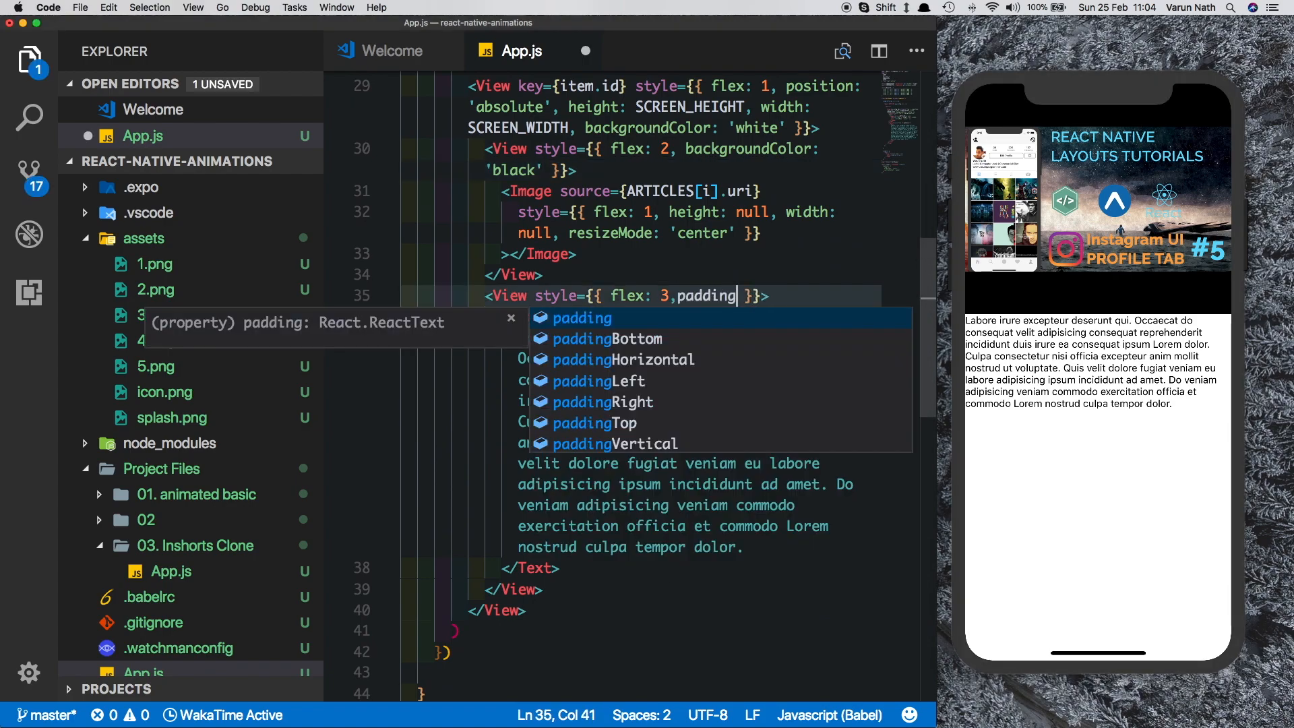
text(: 5)
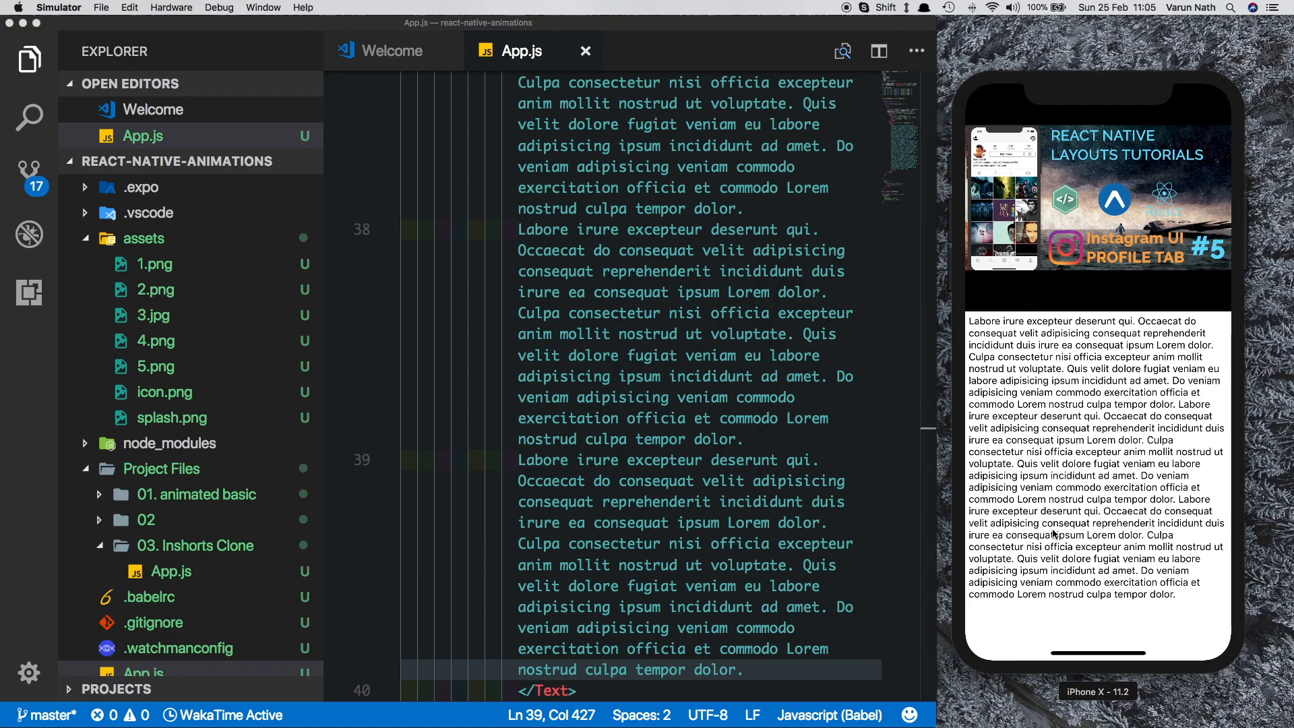
mouse_move(1074, 601)
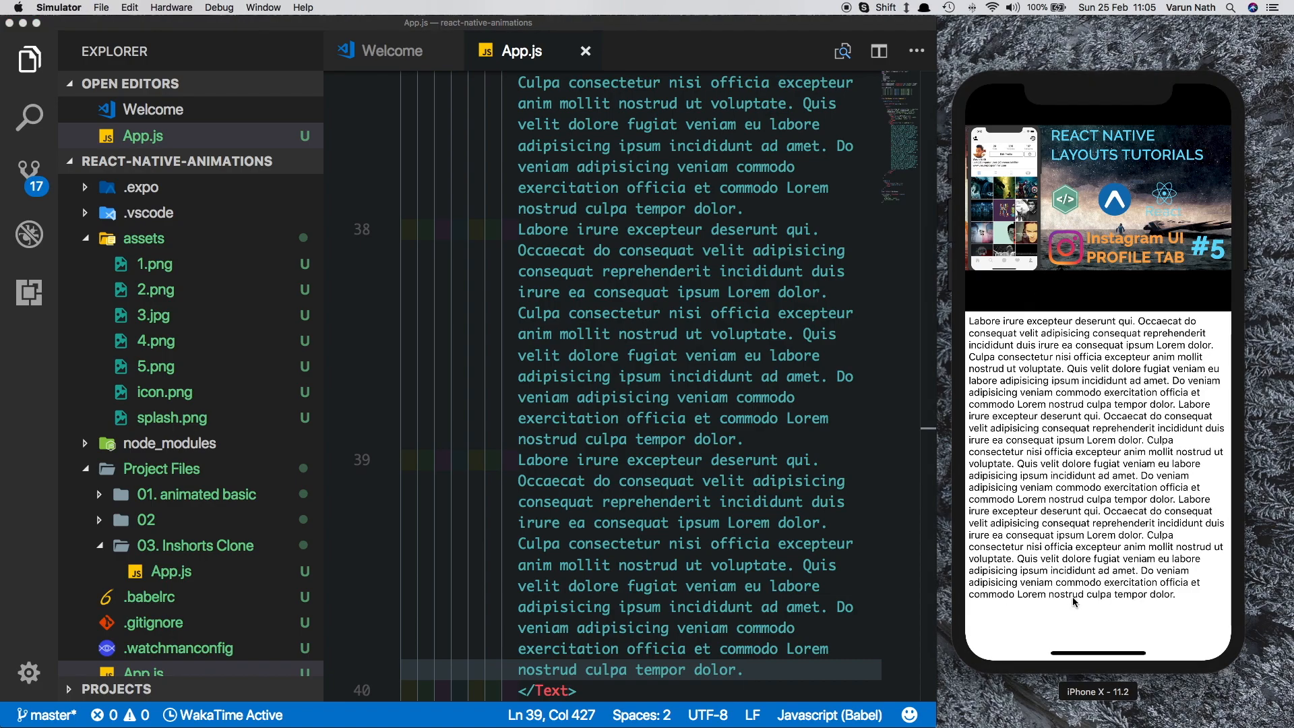